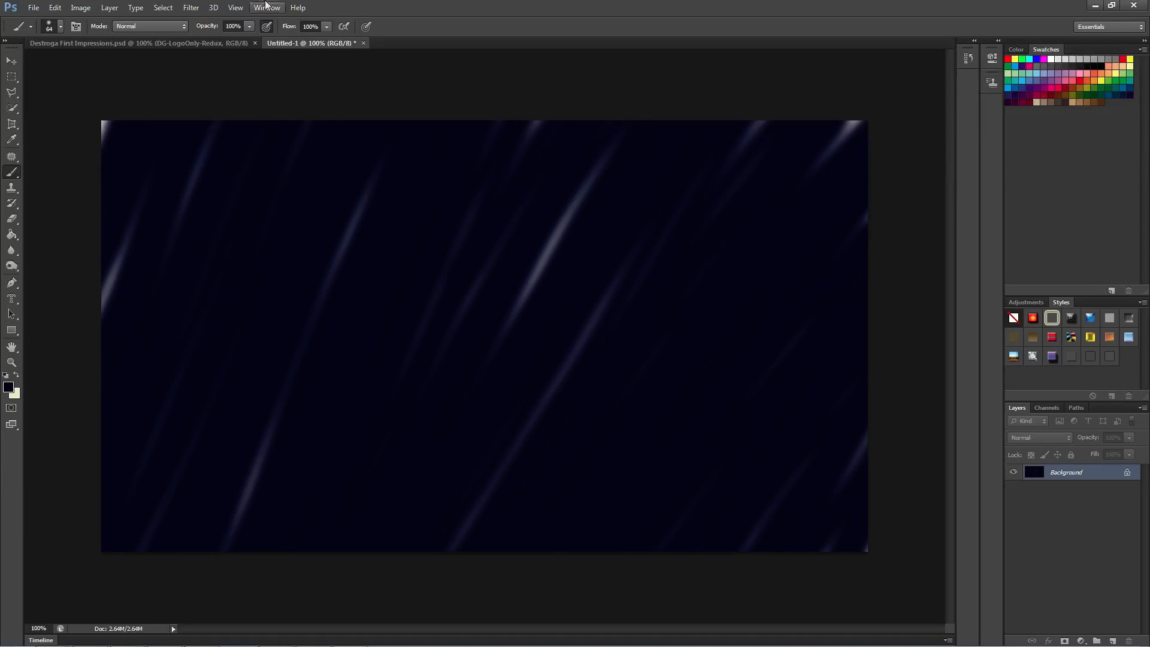
Step: Apply the Rough Pastels filter to the image, then switch to RPG Maker MV
left_click(191, 7)
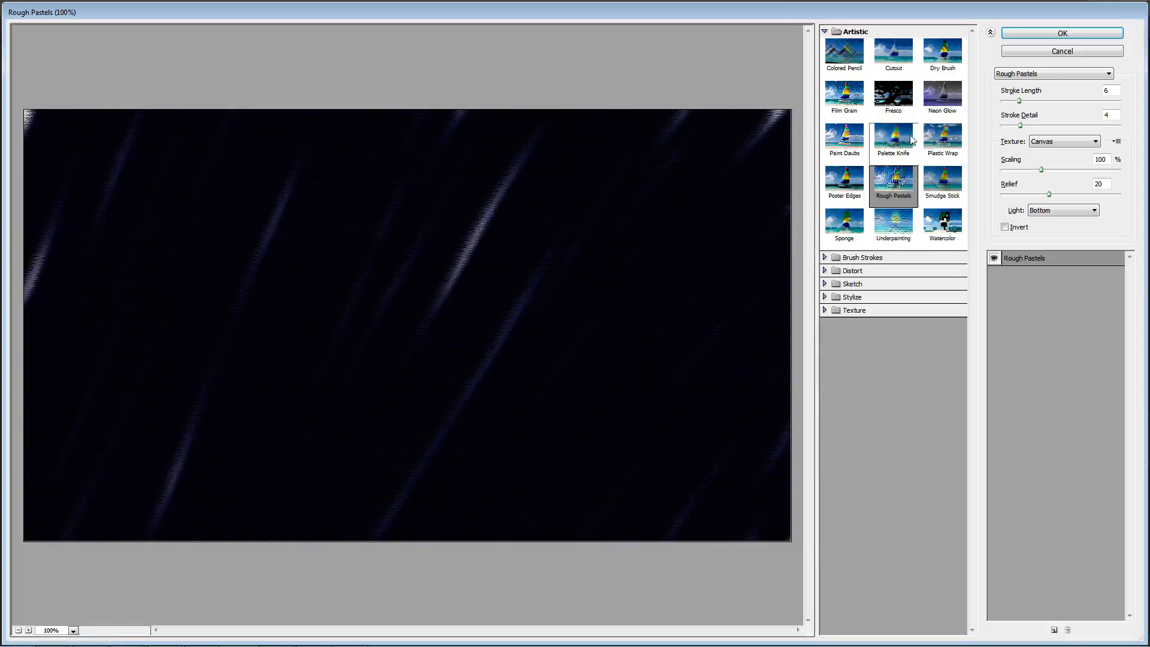
left_click(1061, 33)
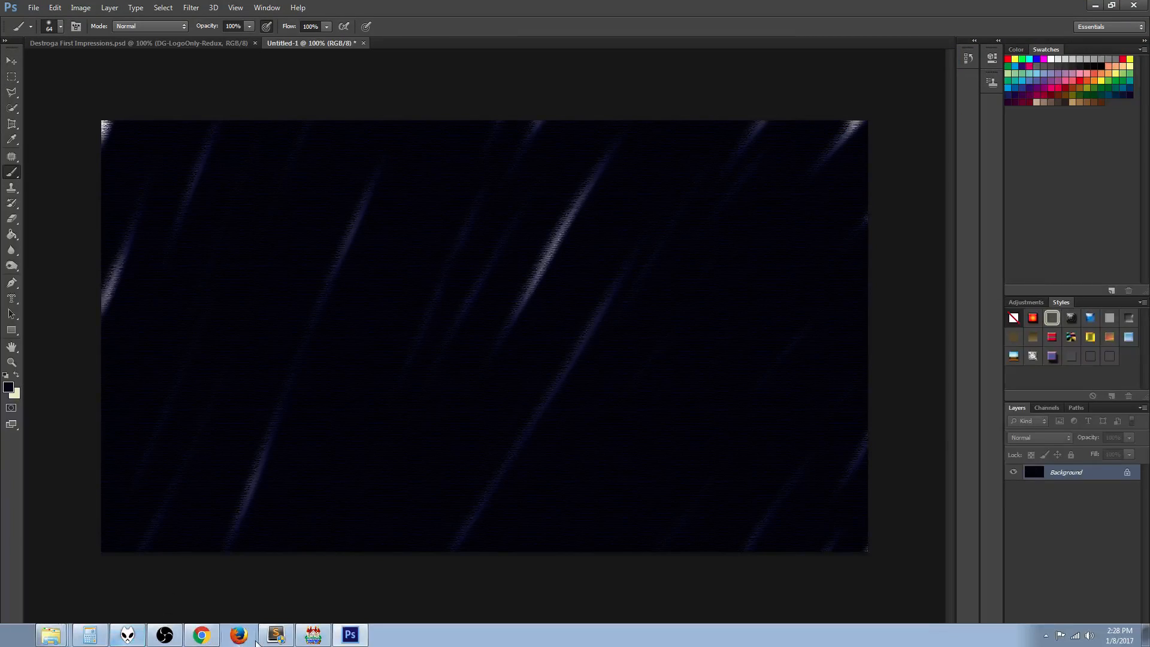
left_click(313, 636)
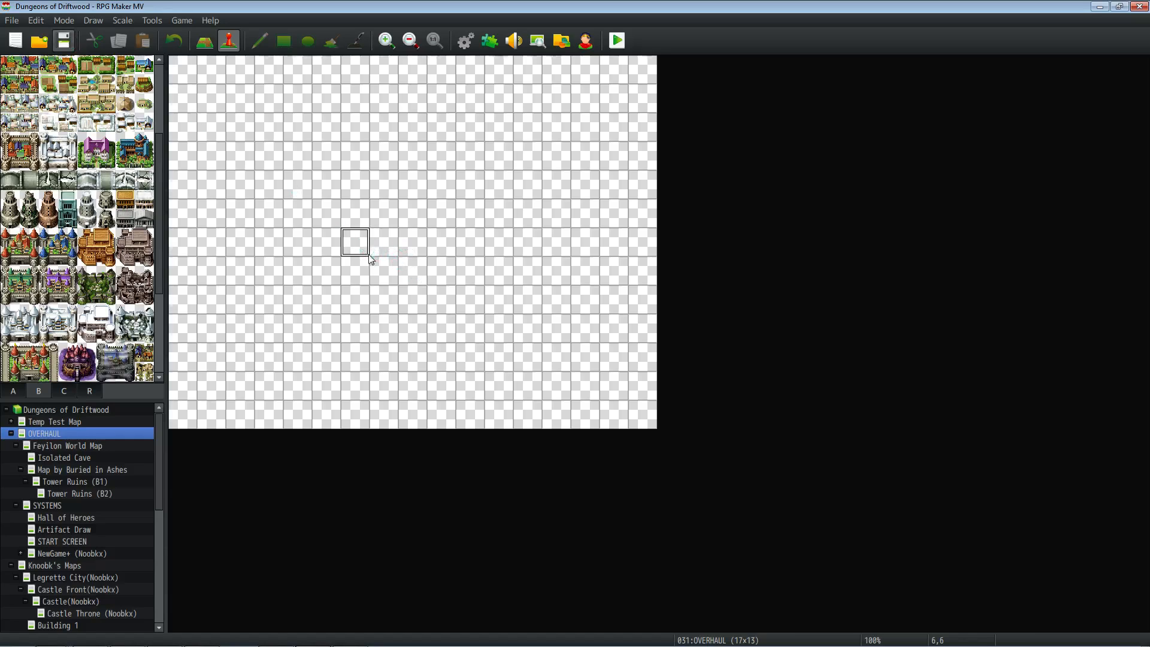
Step: Create a new event EV001 on the map tile via the right-click menu
right_click(413, 213)
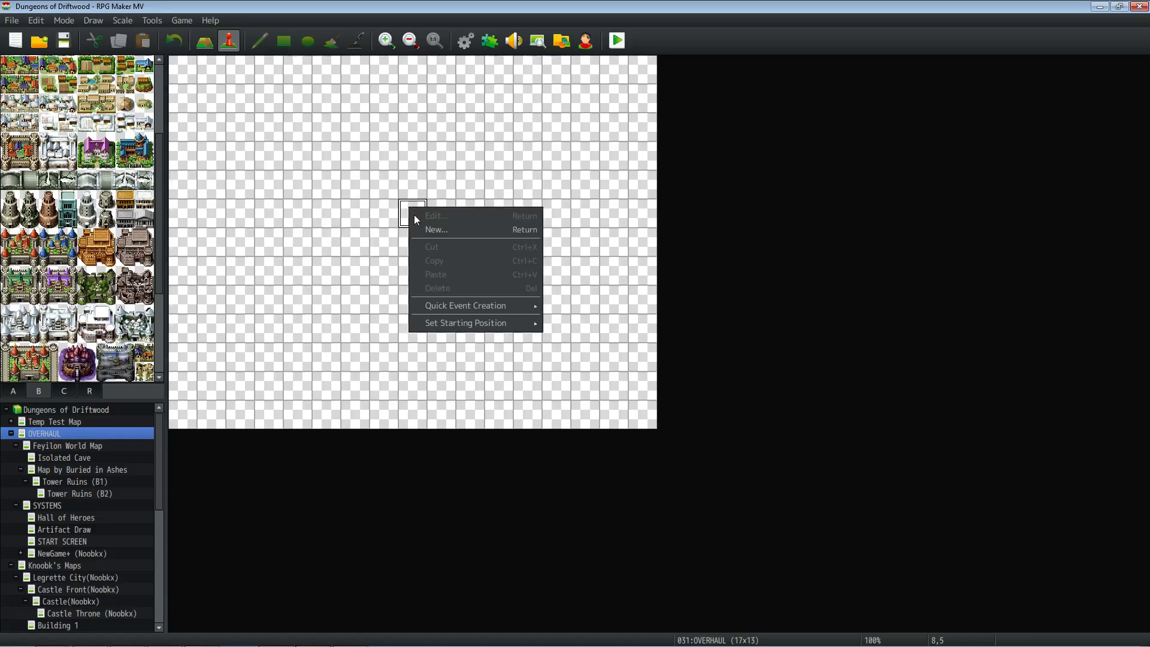
left_click(436, 229)
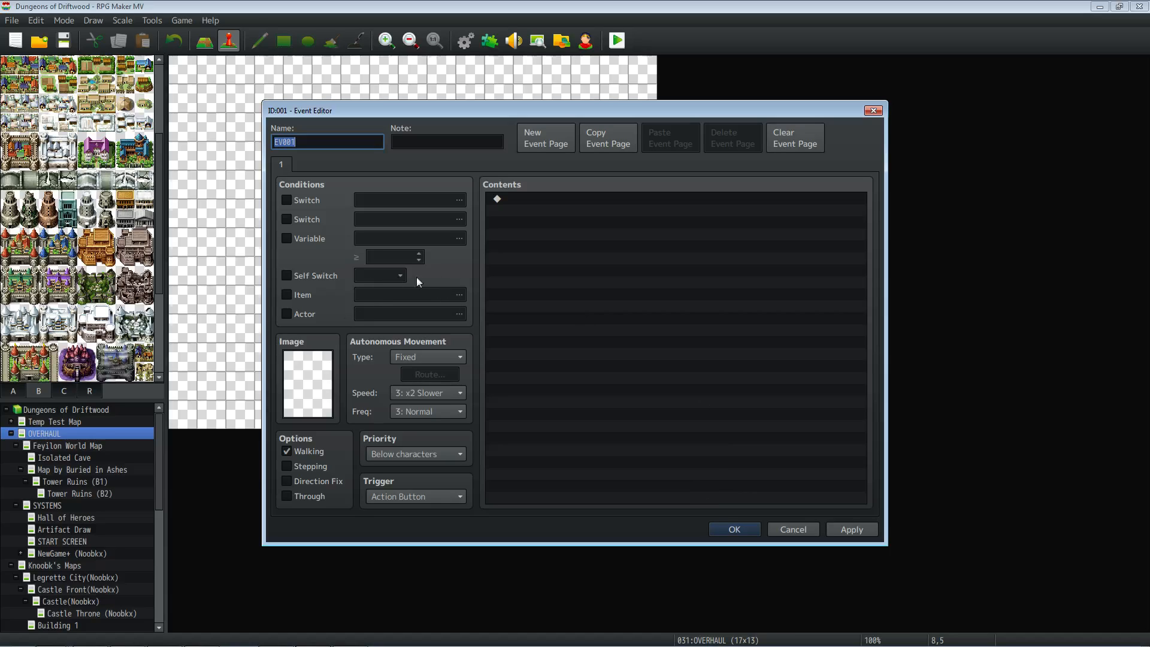
mouse_move(488, 300)
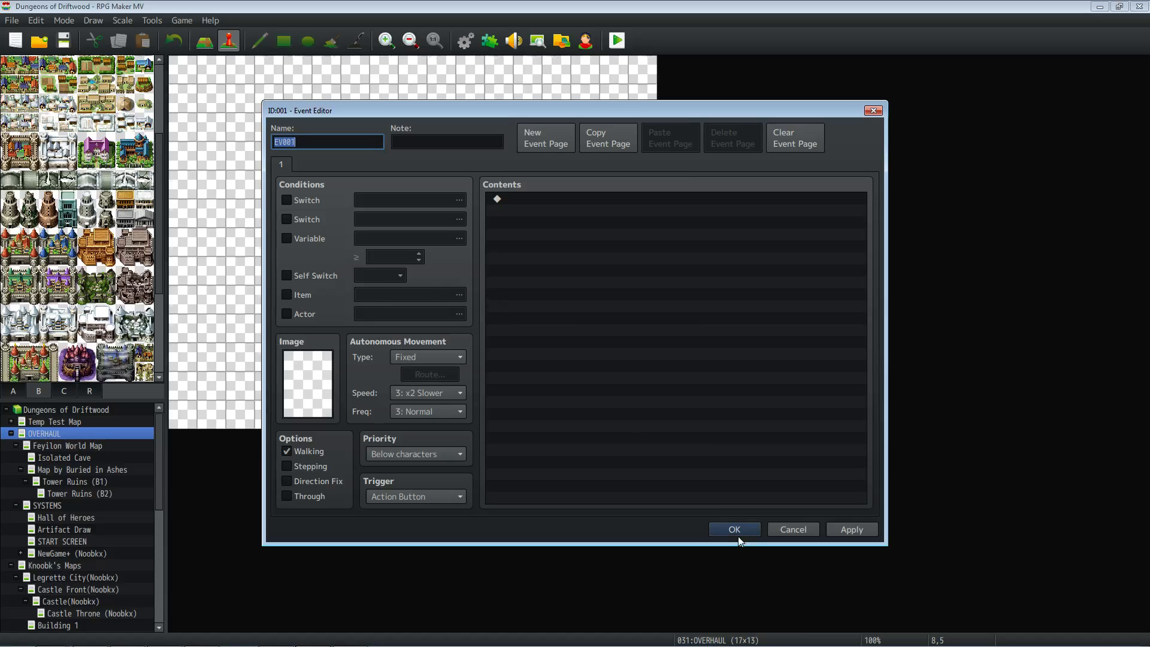
mouse_move(587, 368)
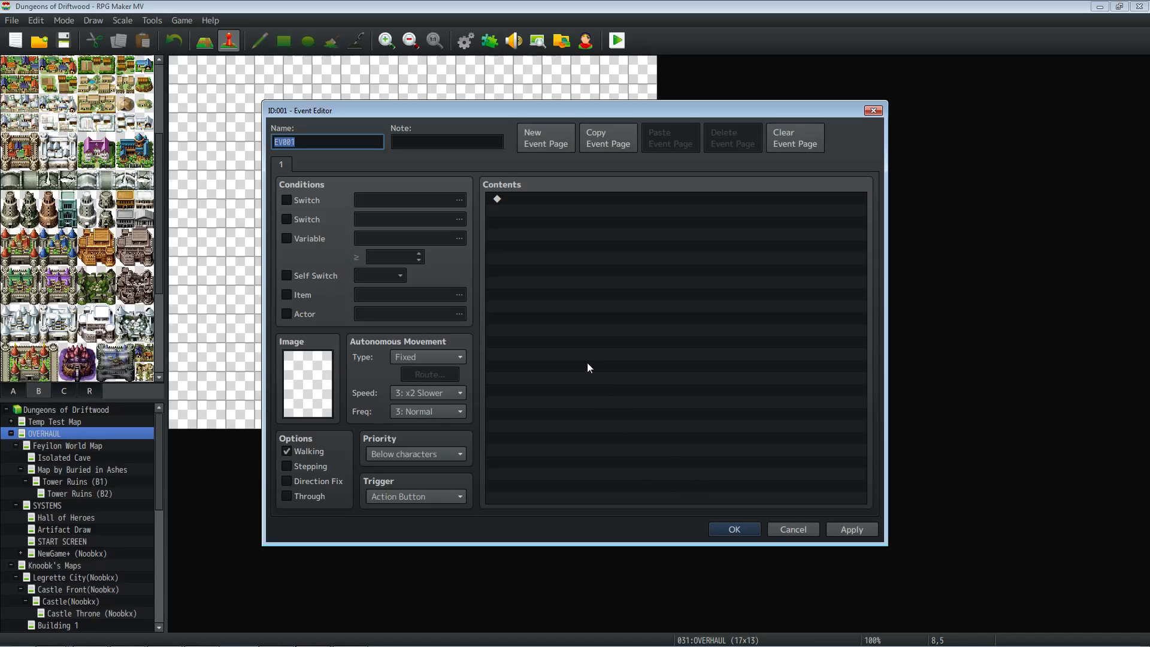
mouse_move(590, 319)
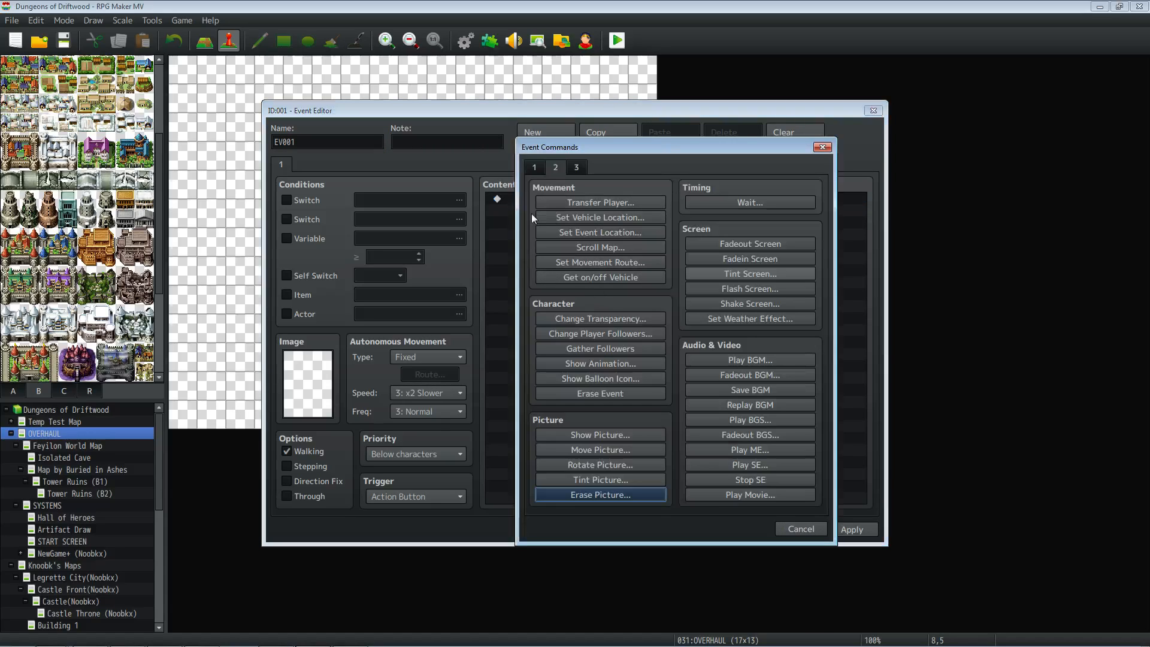
mouse_move(580, 177)
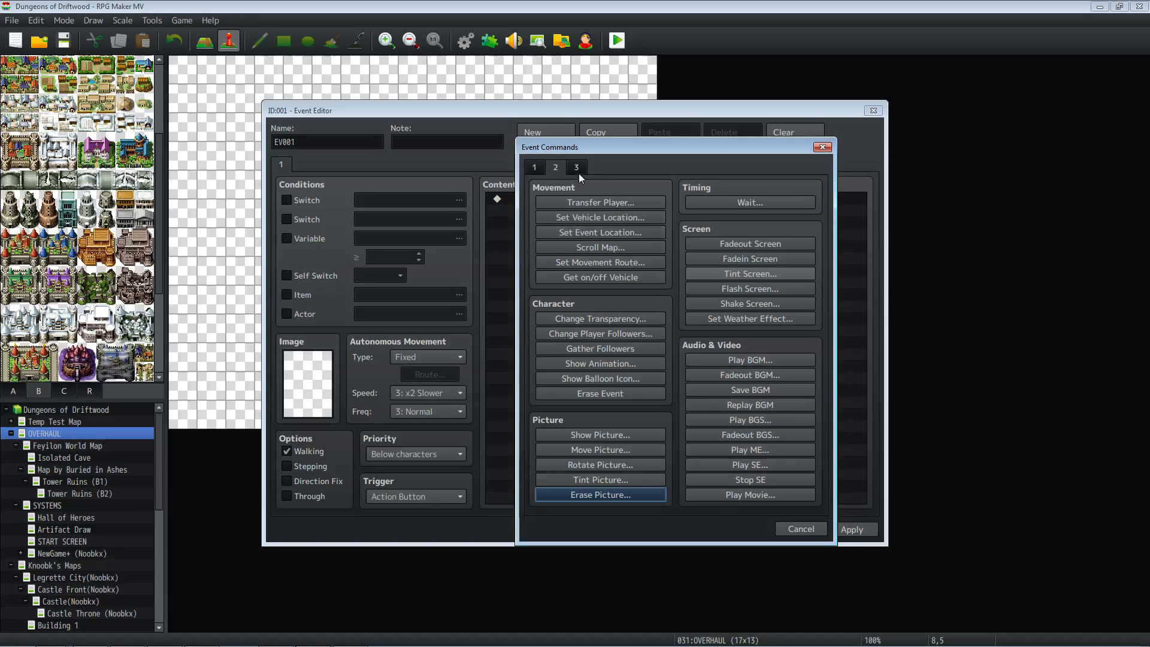
Step: Add a Show Picture command for picture #20 using the Garrintan image at (0,0)
left_click(600, 434)
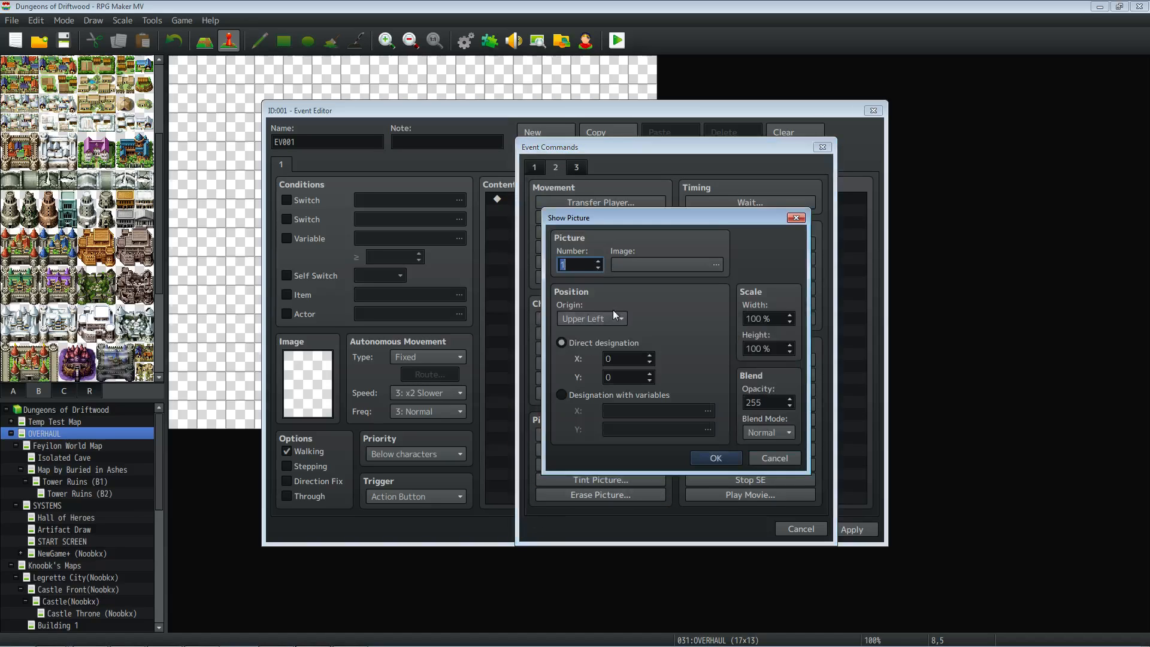
left_click(714, 265)
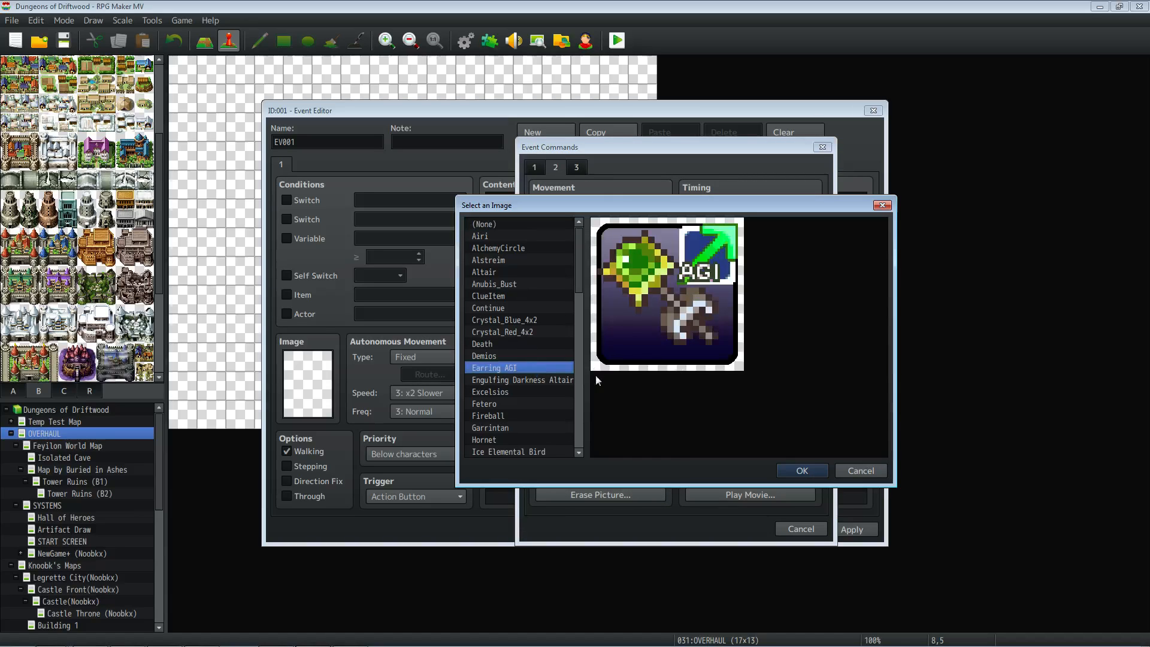
left_click(802, 470)
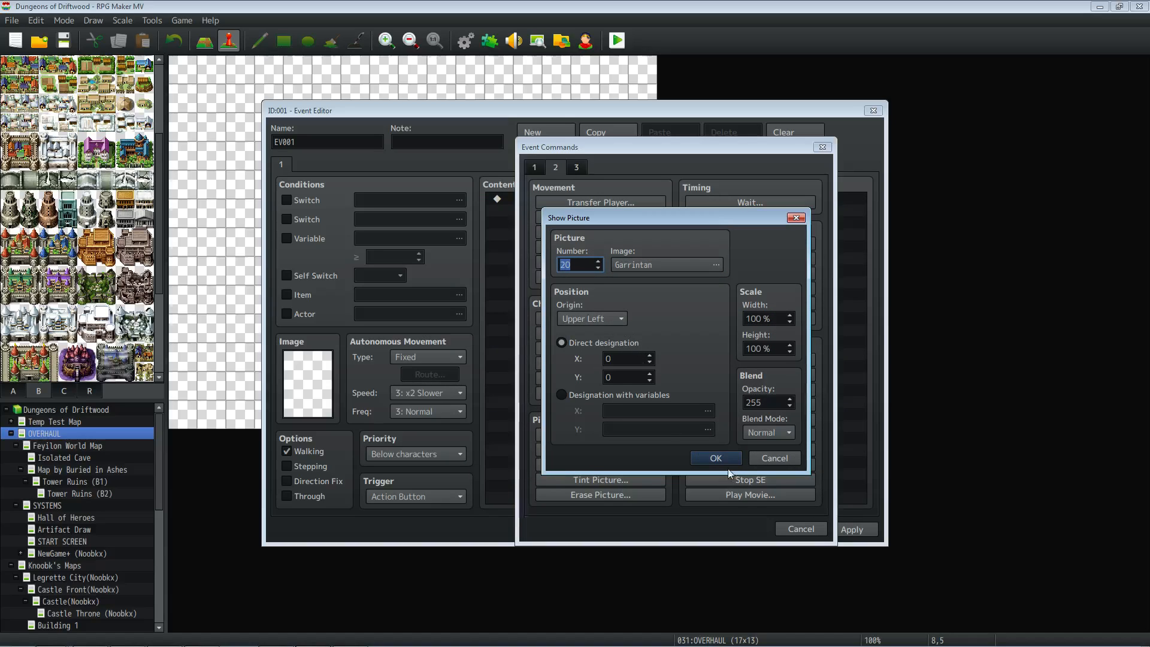
left_click(714, 458)
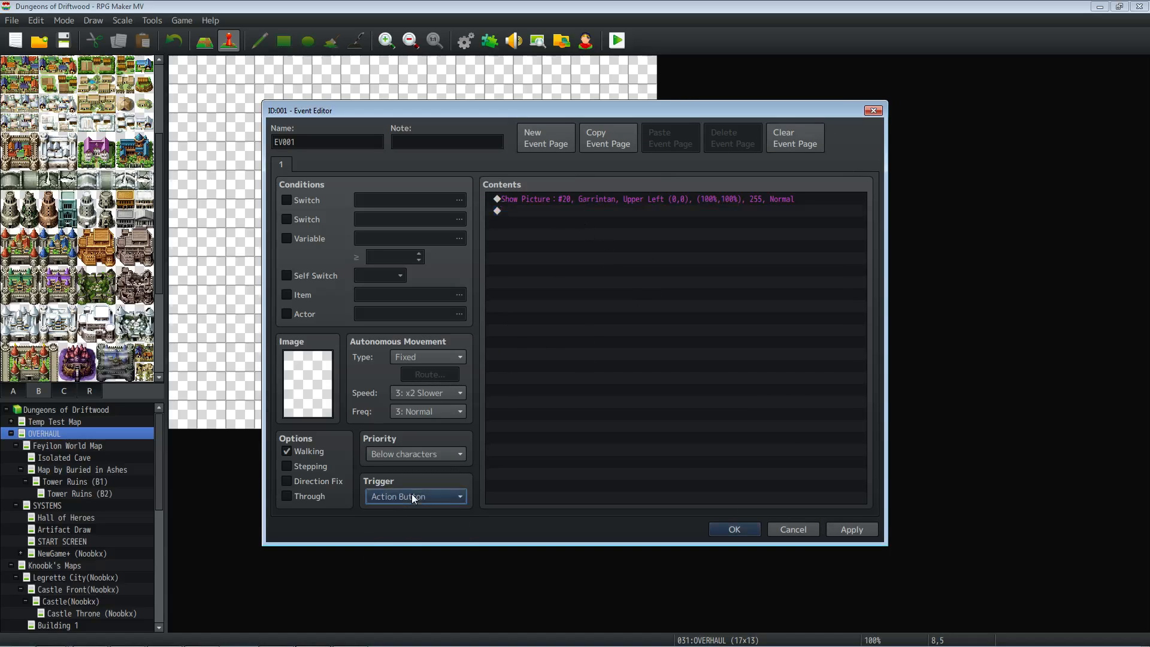
Step: Give EV001 a character sprite graphic and save the event to the map
left_click(307, 381)
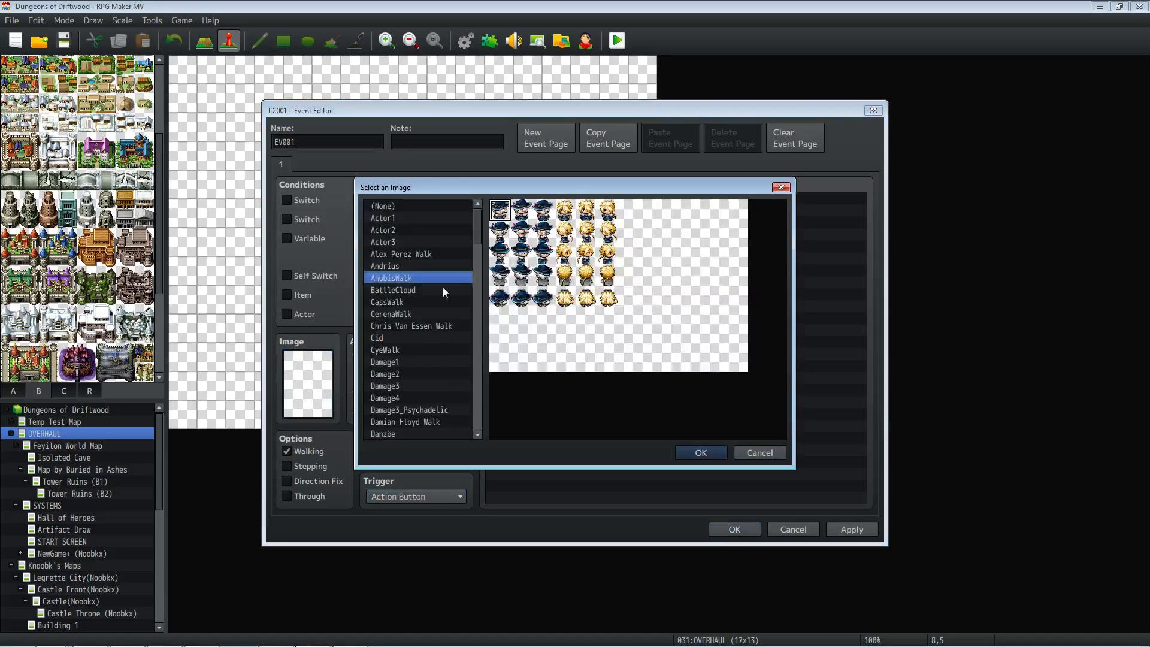
left_click(699, 453)
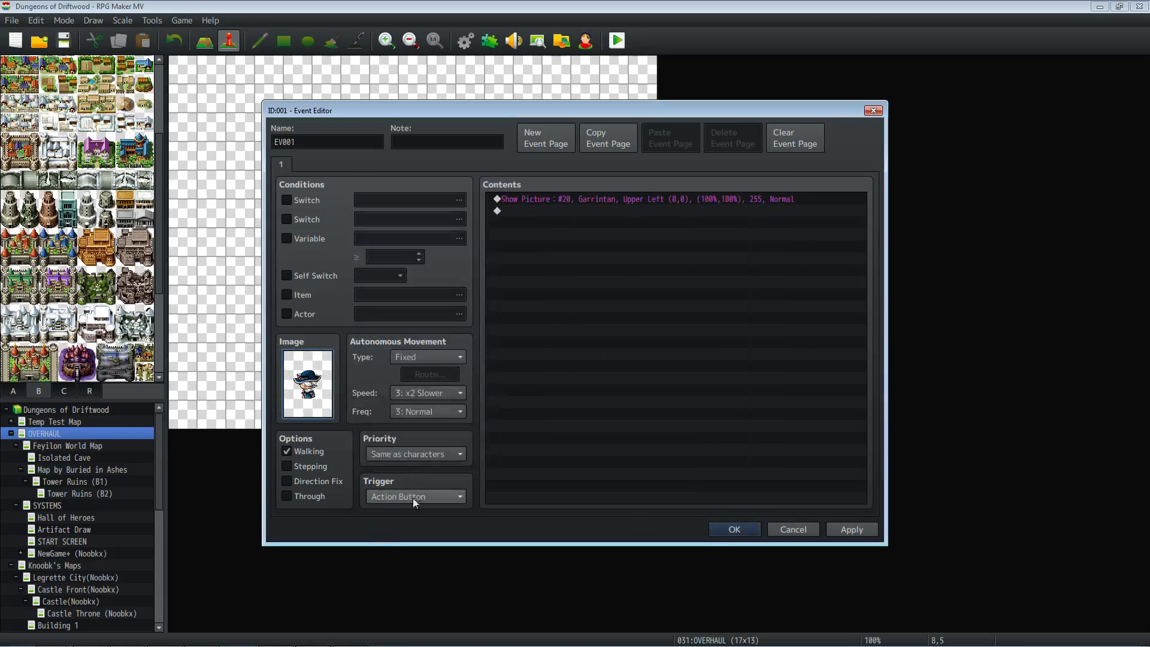
left_click(733, 529)
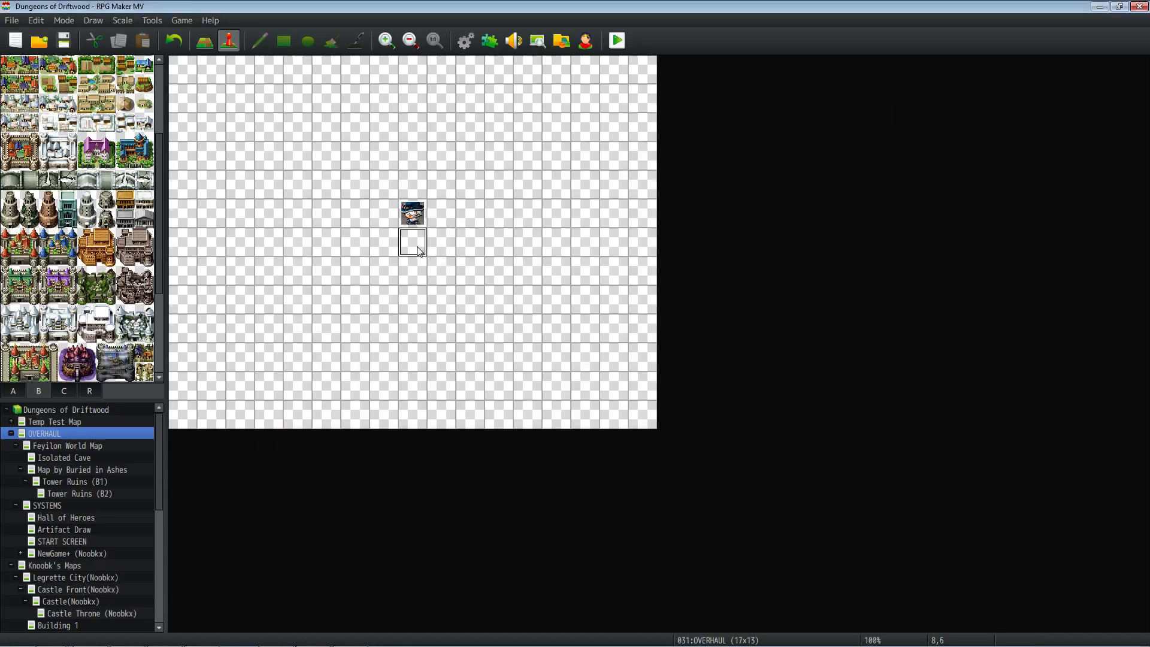
left_click(412, 242)
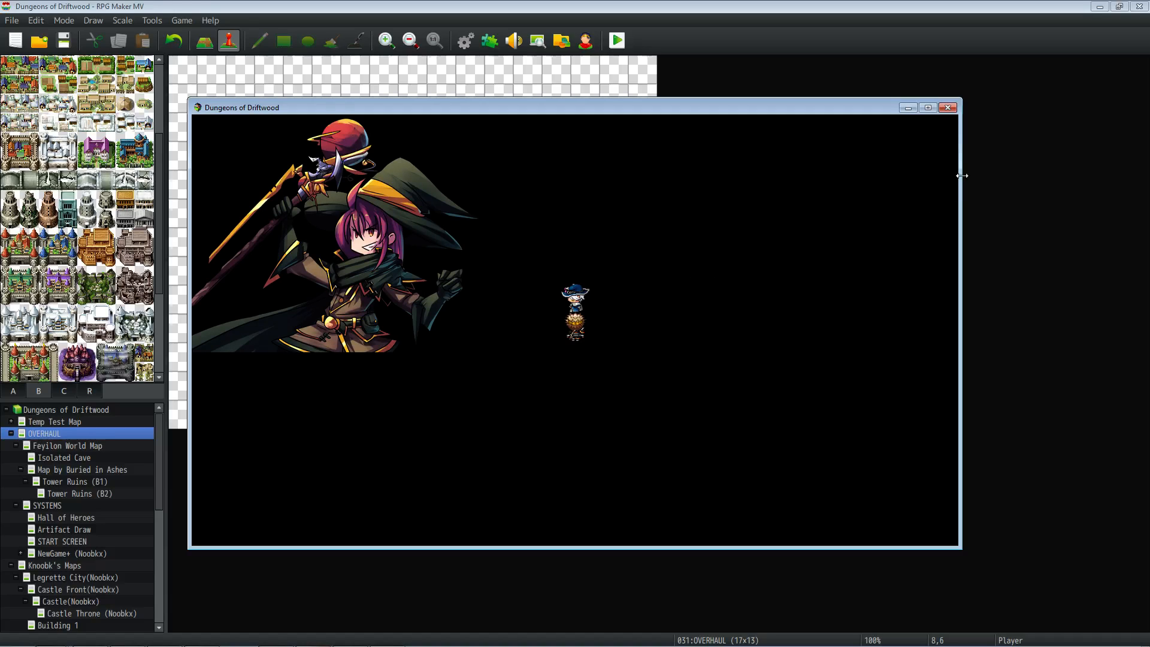
Step: Close the playtest window after seeing picture 20 displayed
left_click(946, 106)
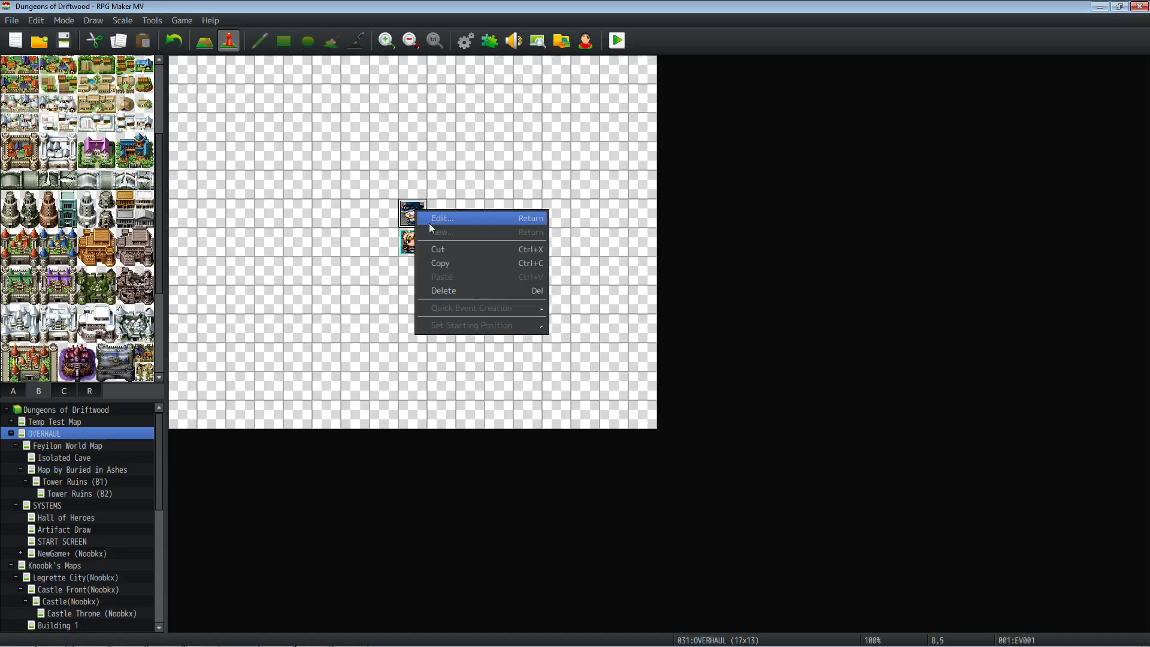
Step: Reopen EV001 for editing and start adding a Conditional Branch command
left_click(442, 218)
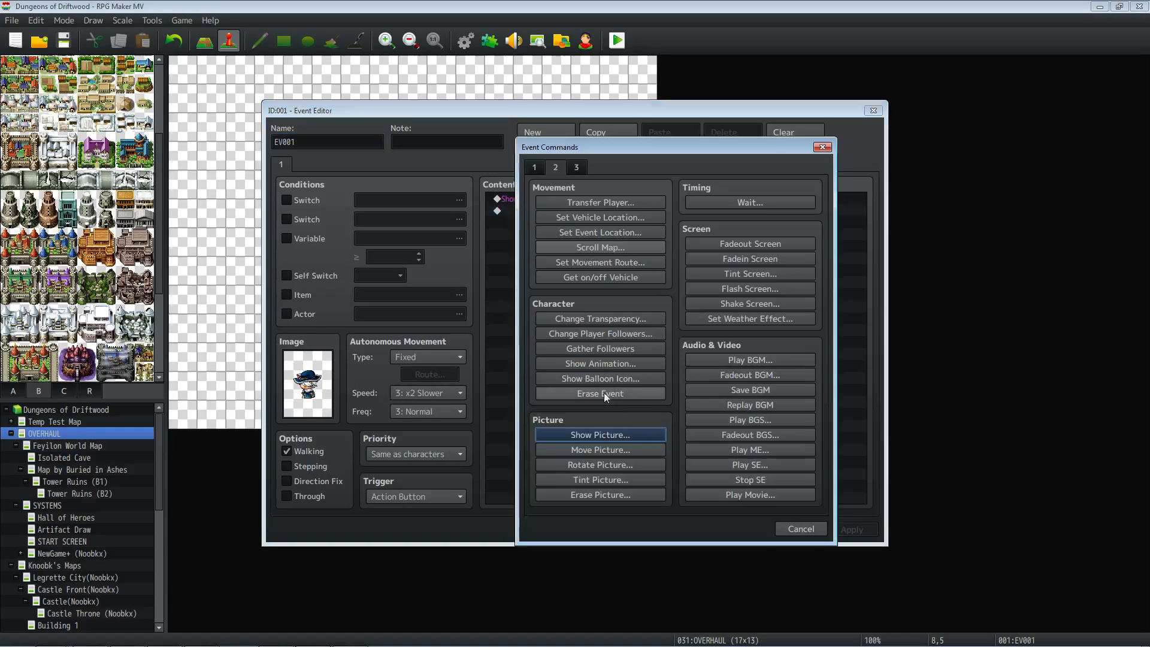
left_click(555, 168)
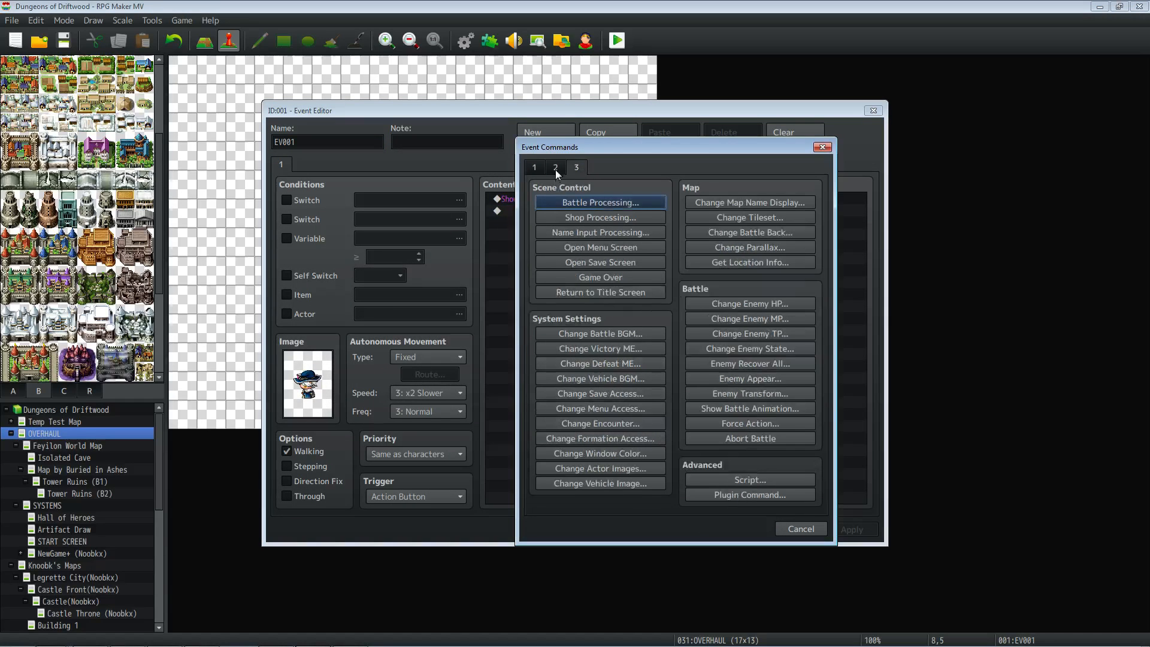
left_click(535, 168)
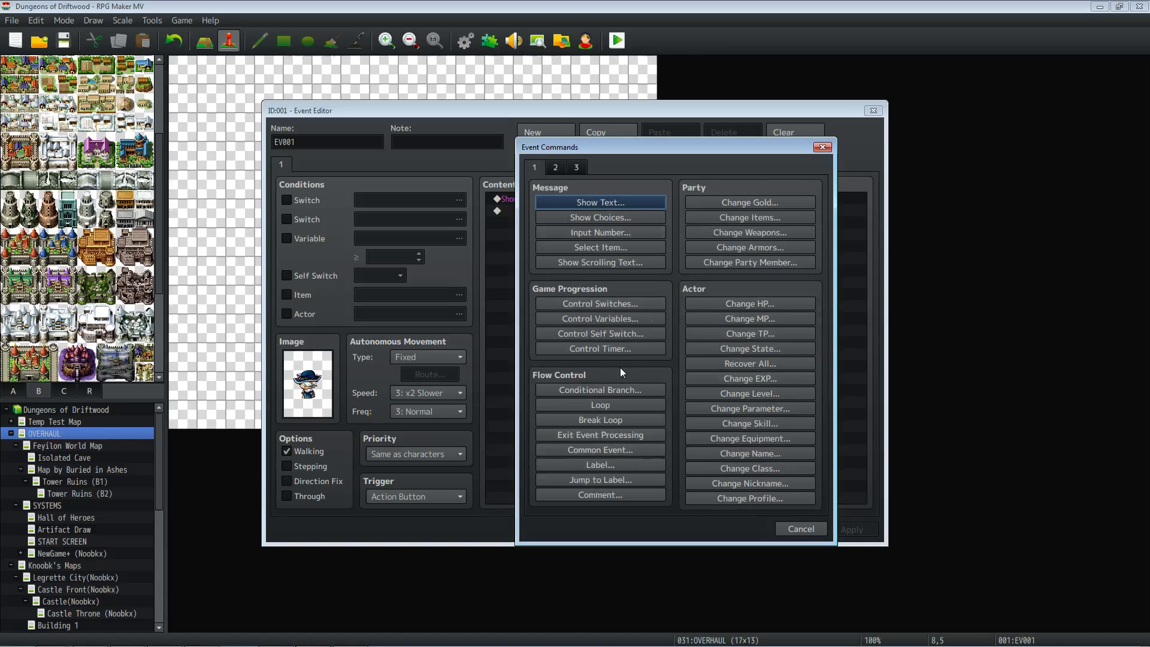
left_click(599, 389)
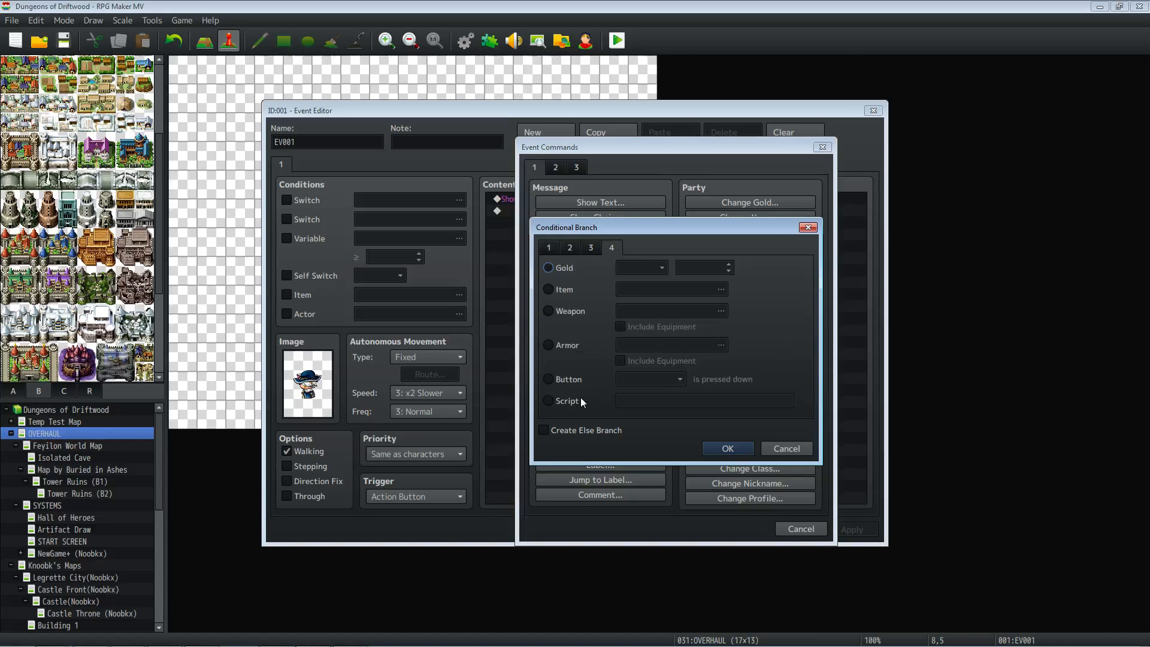
Step: Set the branch condition to the script TouchInput.isReleased() and confirm it
left_click(548, 401)
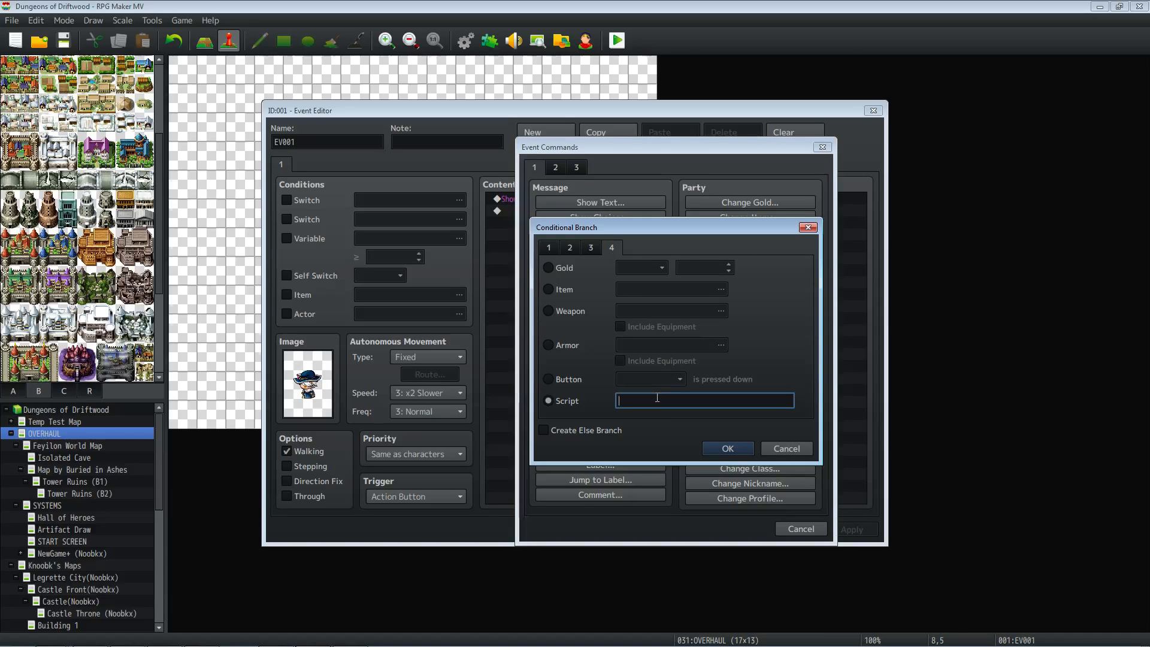
type("i")
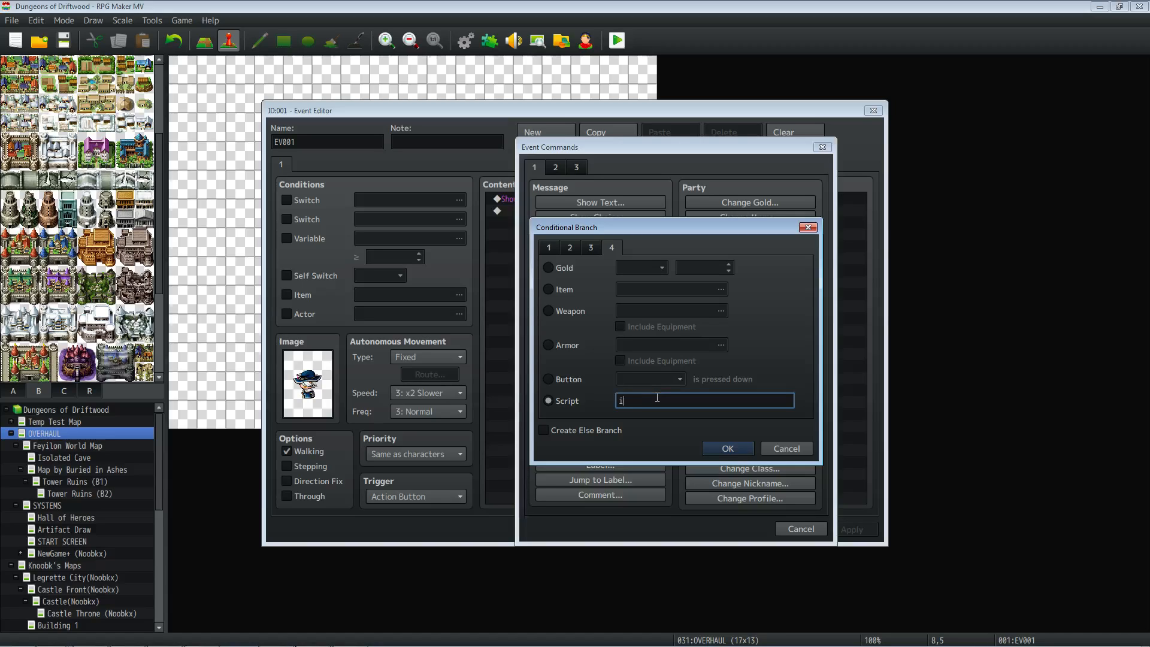
type("f")
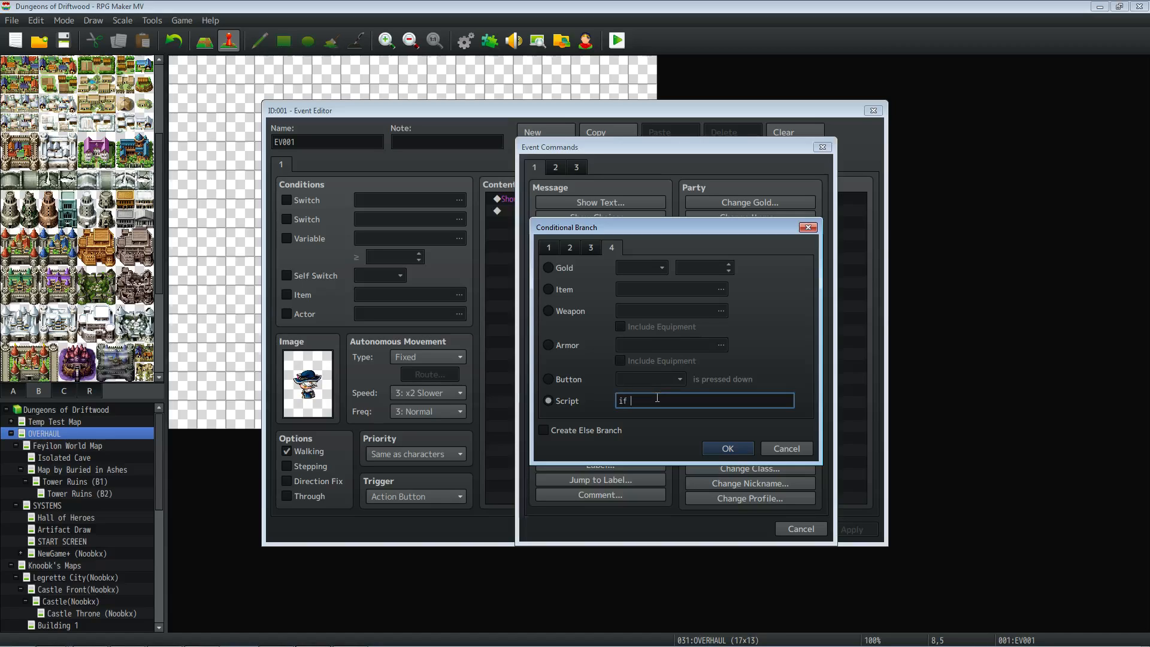
key("Backspace")
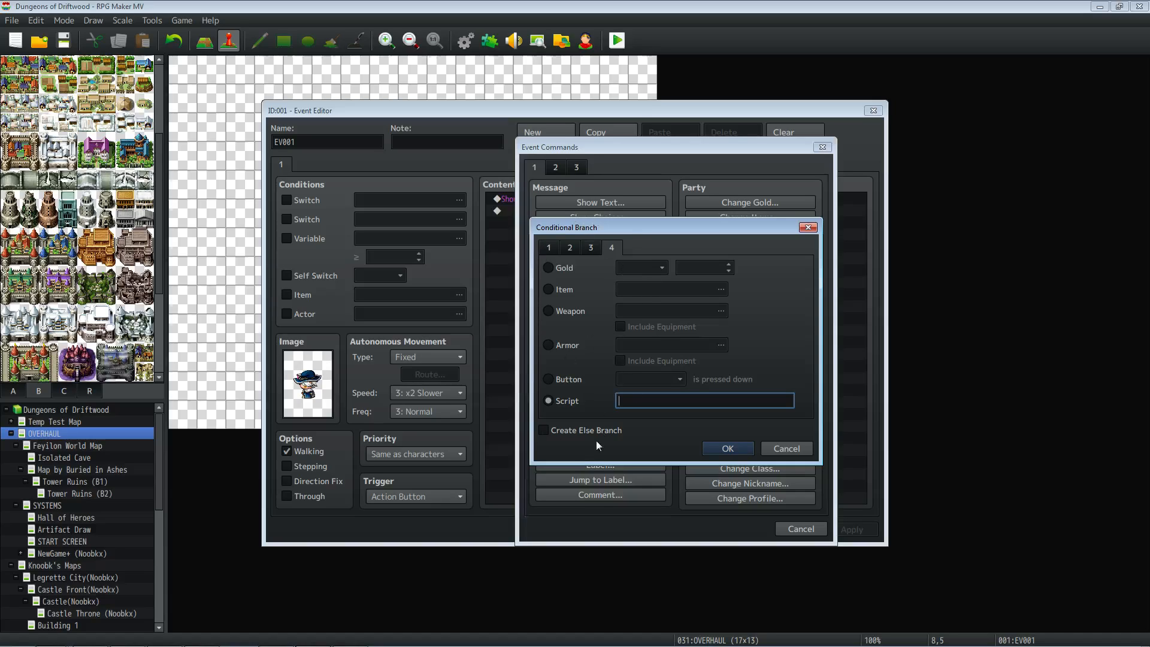
mouse_move(675, 374)
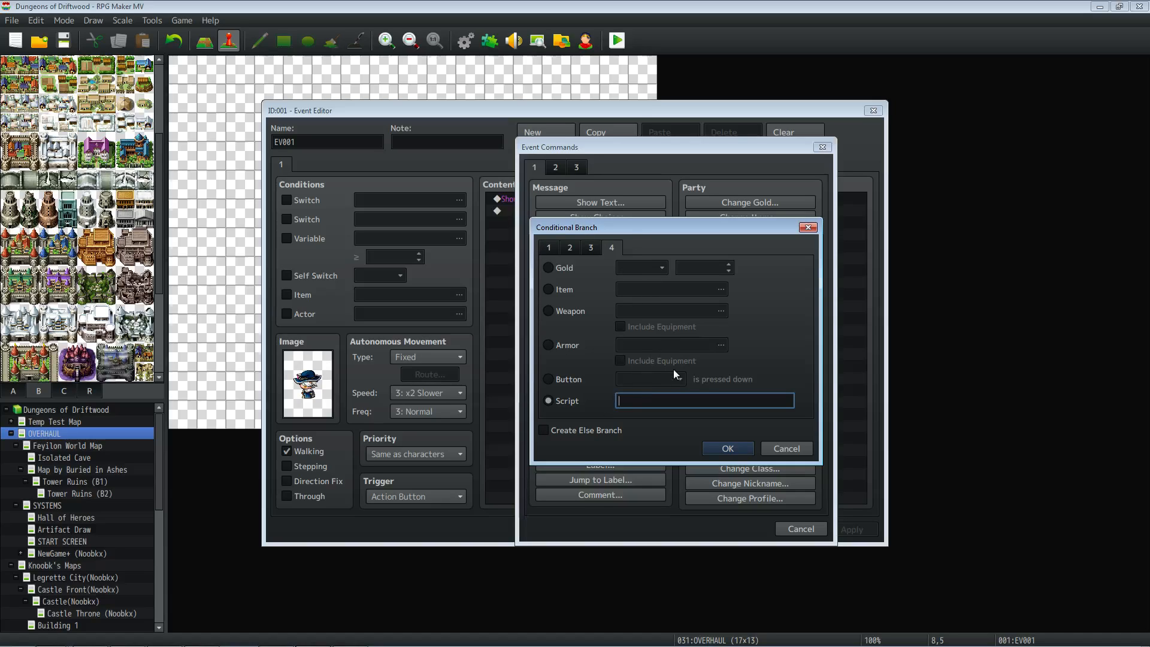
type("(")
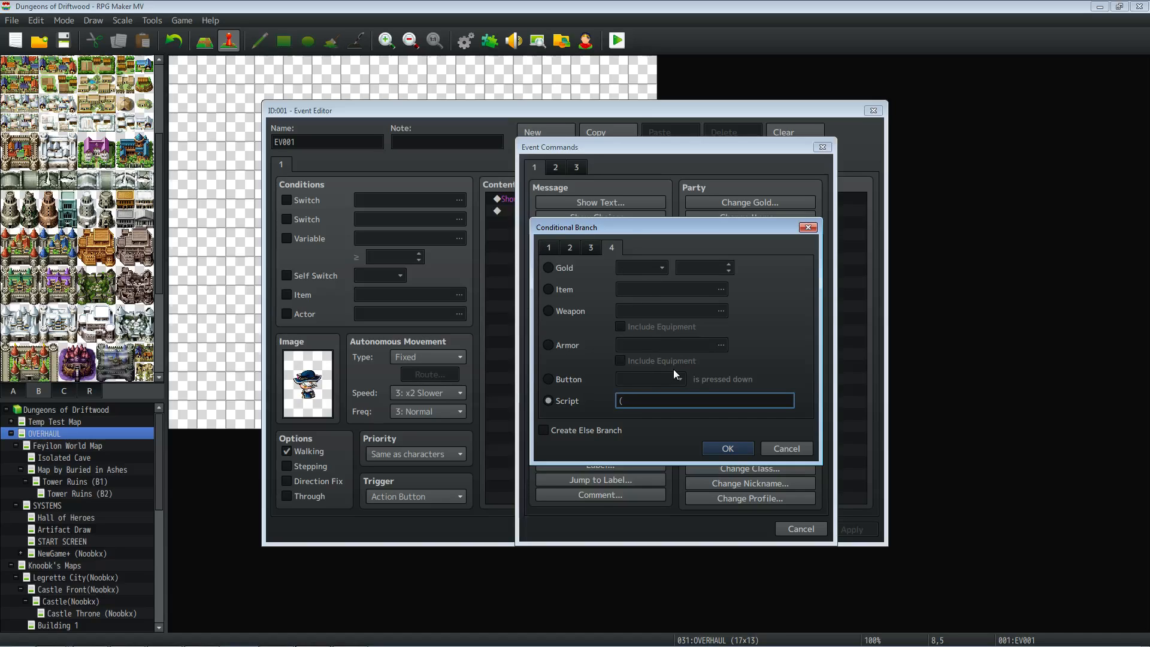
type("Touch")
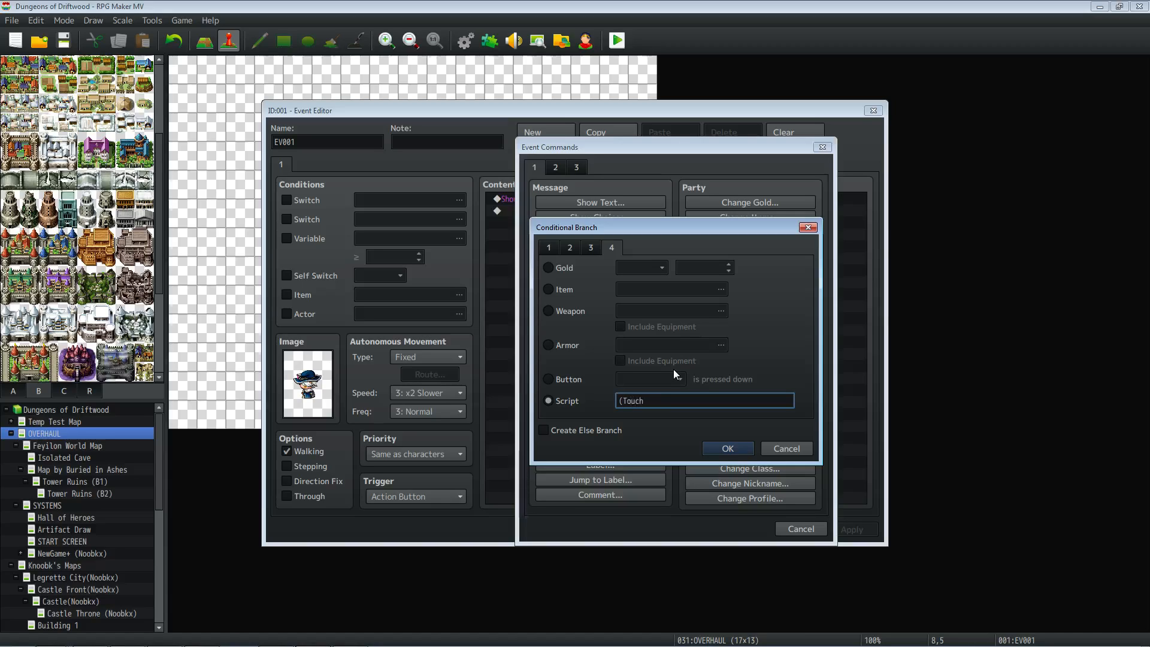
type("Input")
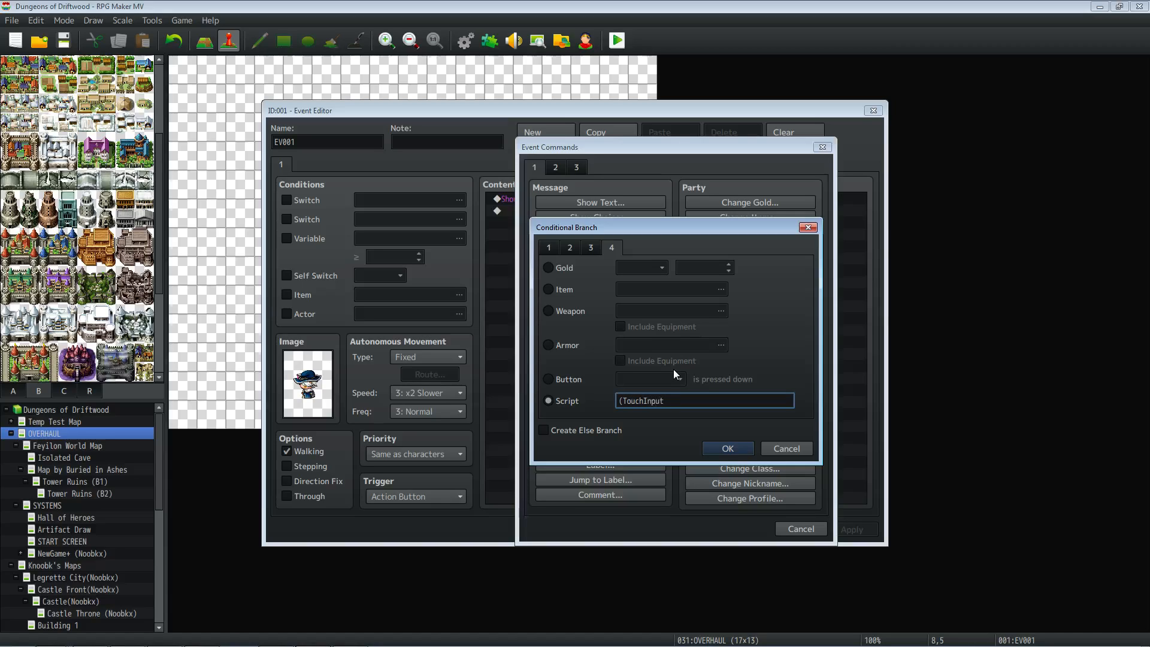
type(".isTriggere(")
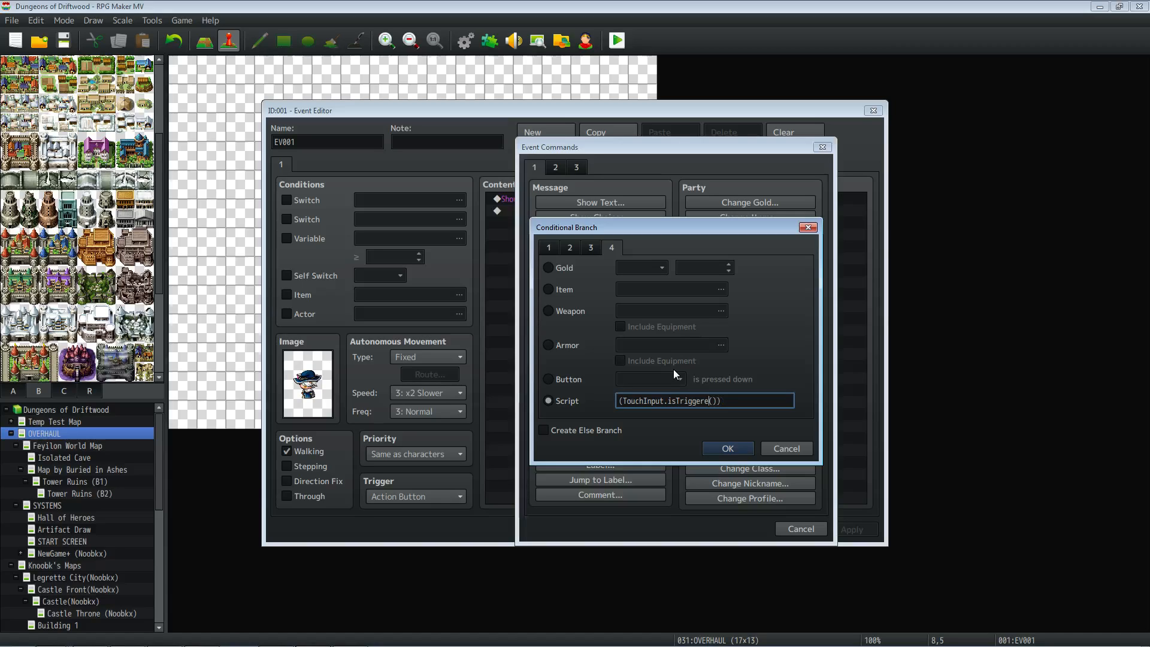
type("isReleased")
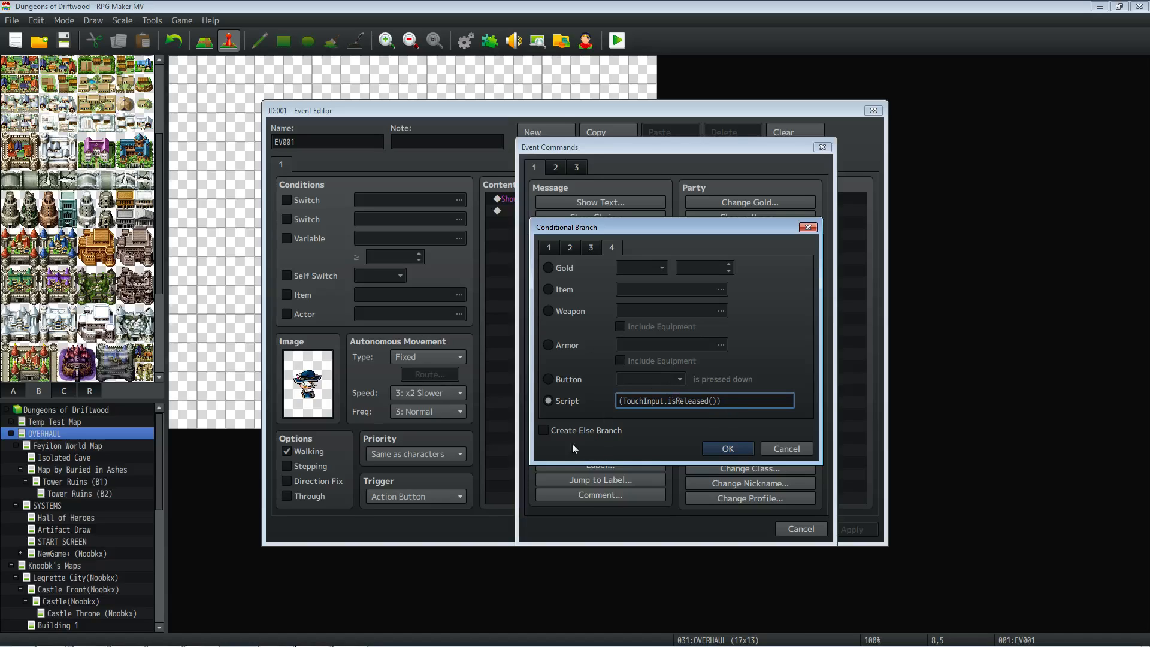
left_click(726, 448)
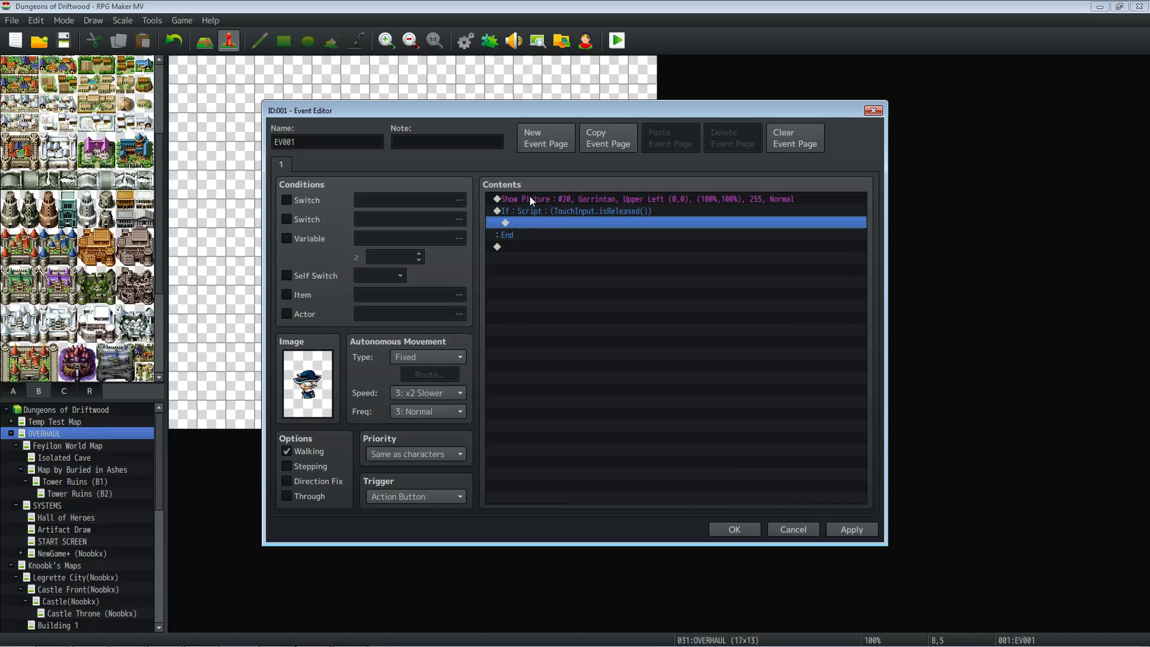
mouse_move(561, 202)
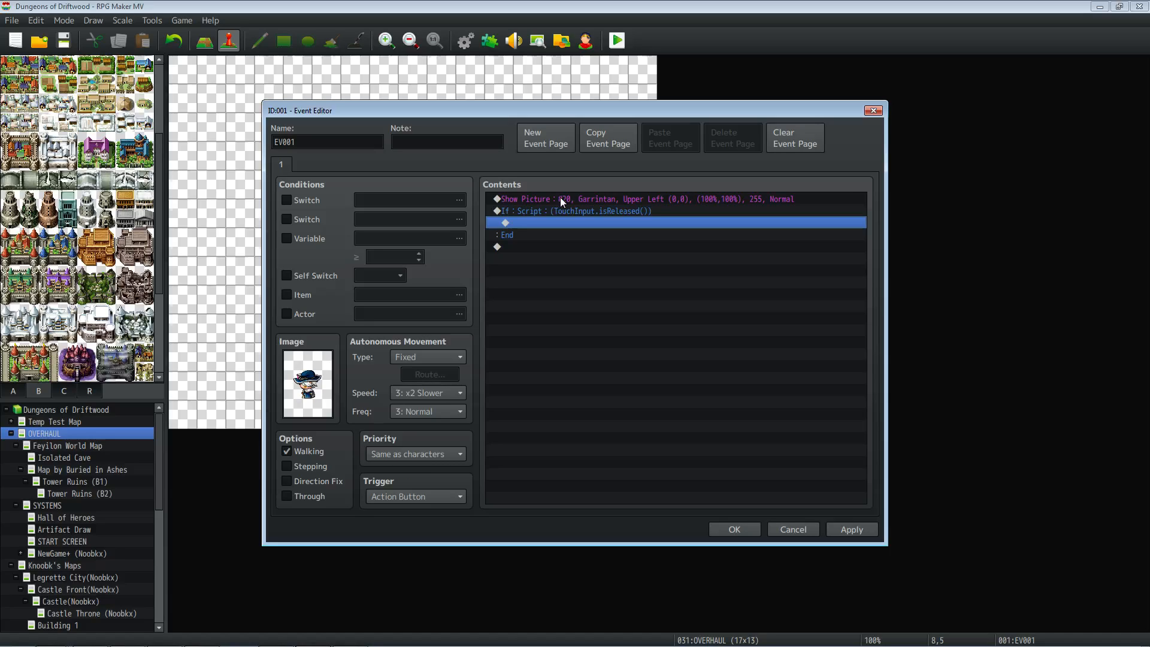
mouse_move(549, 279)
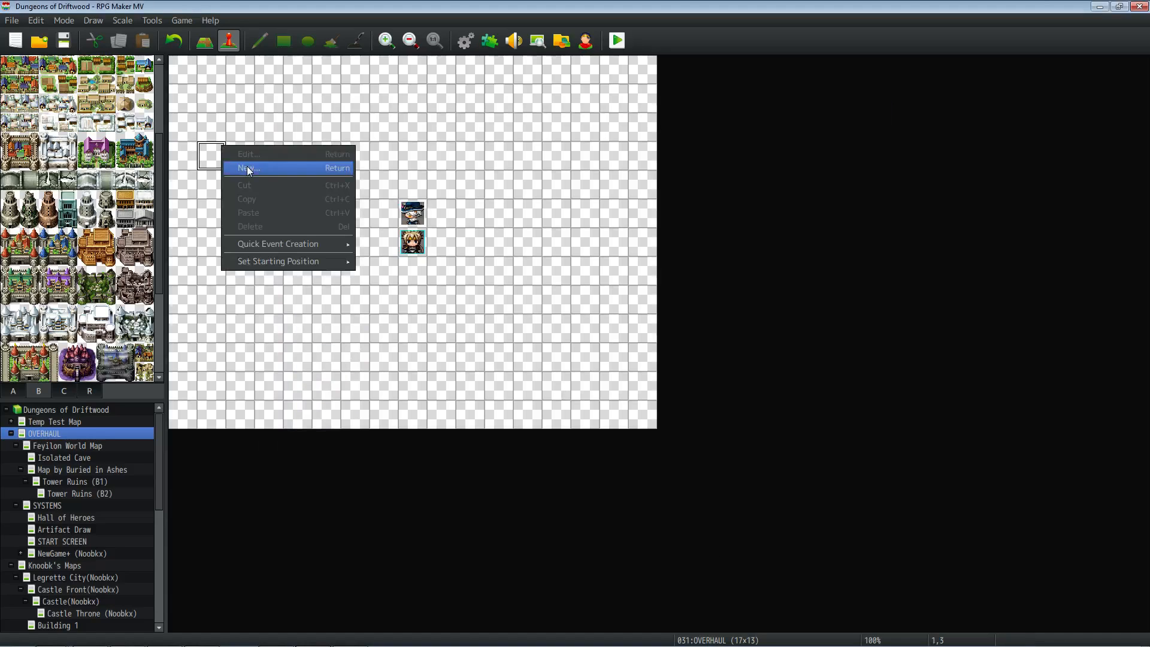
Step: Create EV002 with a Parallel trigger and priority Below characters
left_click(249, 168)
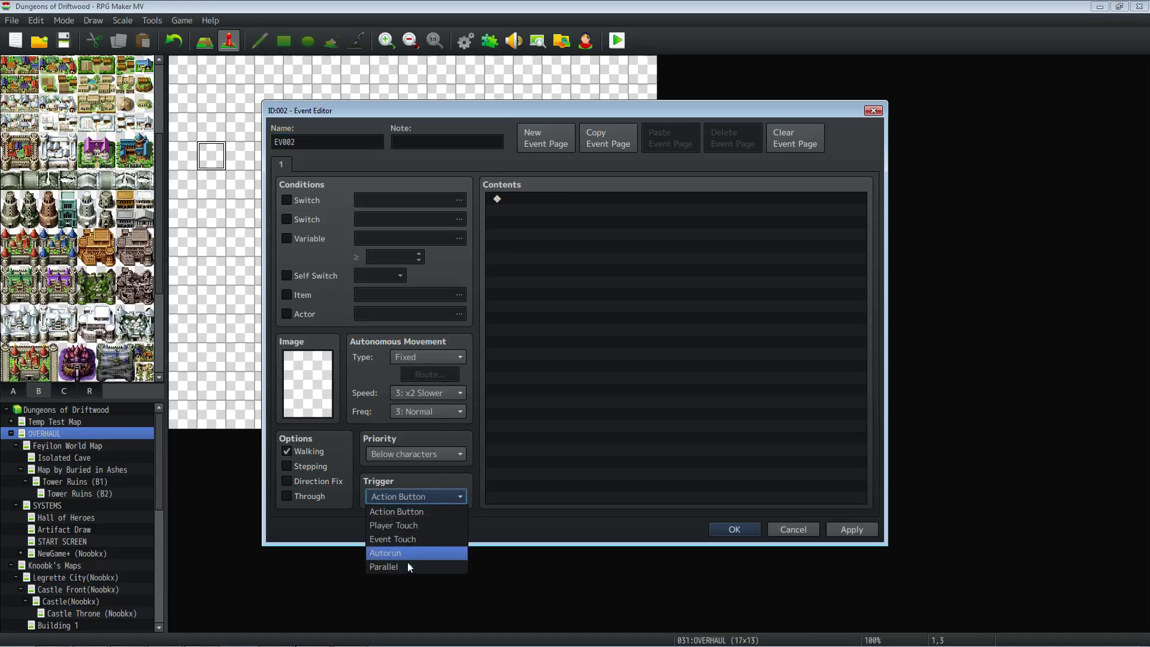
left_click(385, 567)
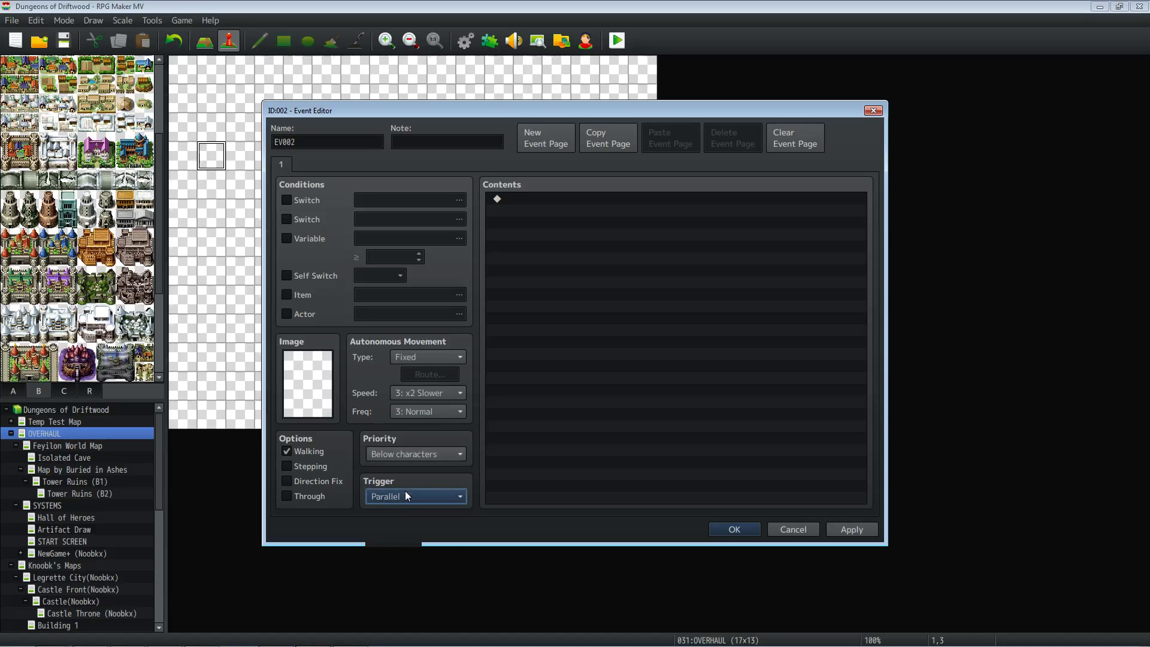
mouse_move(407, 496)
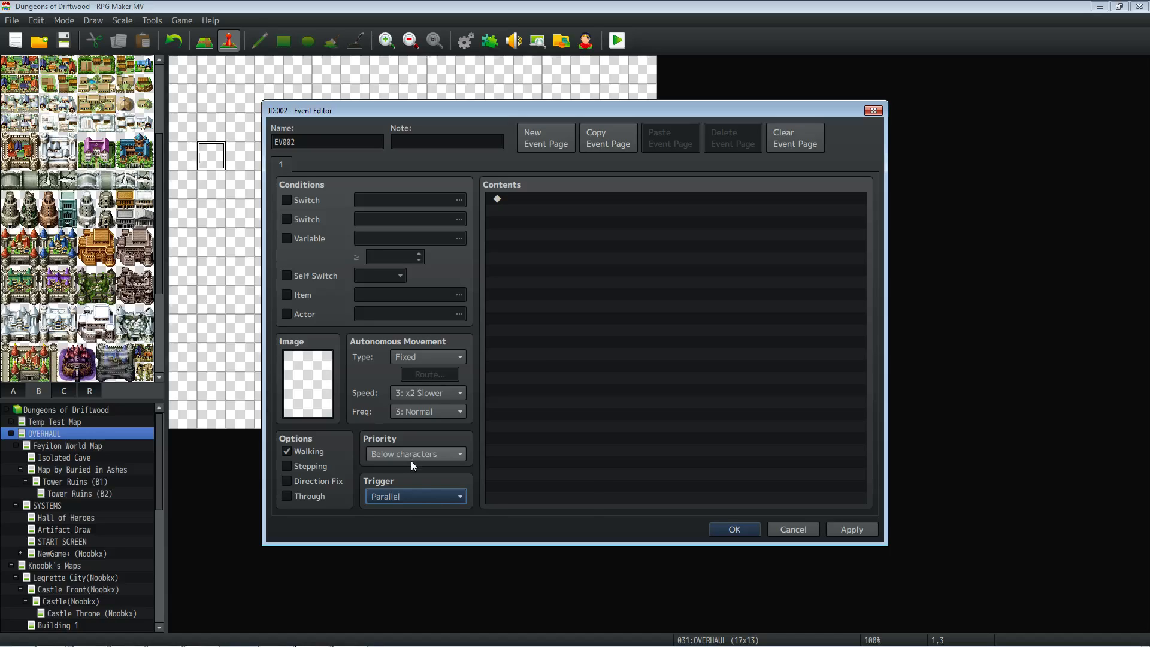
mouse_move(436, 455)
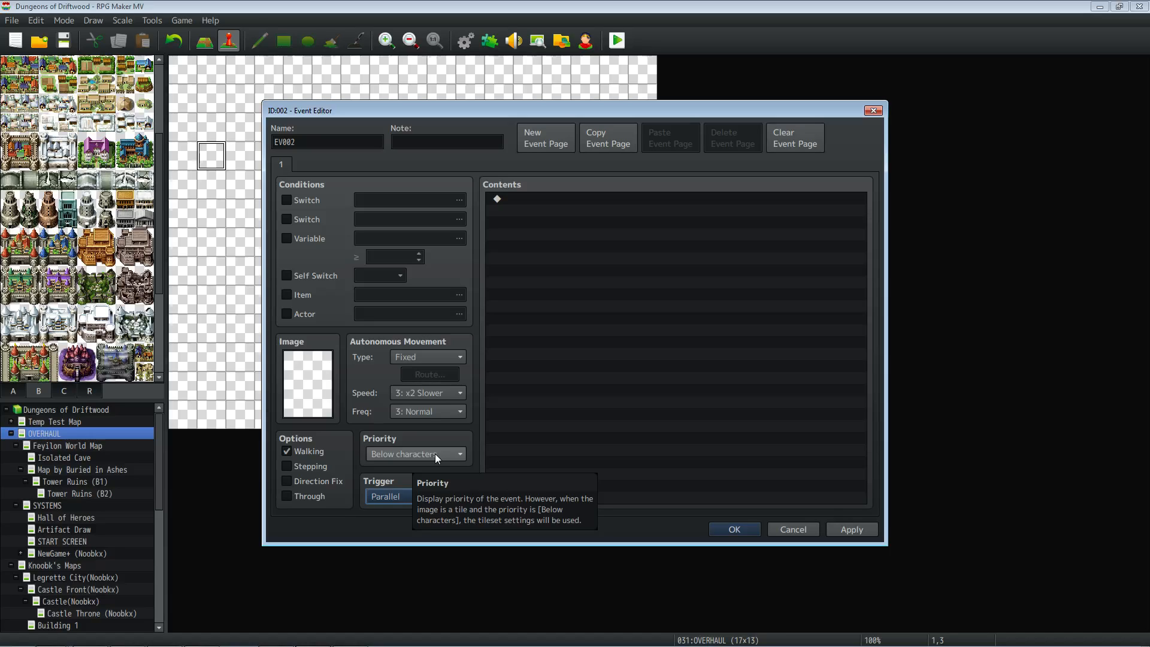
left_click(414, 453)
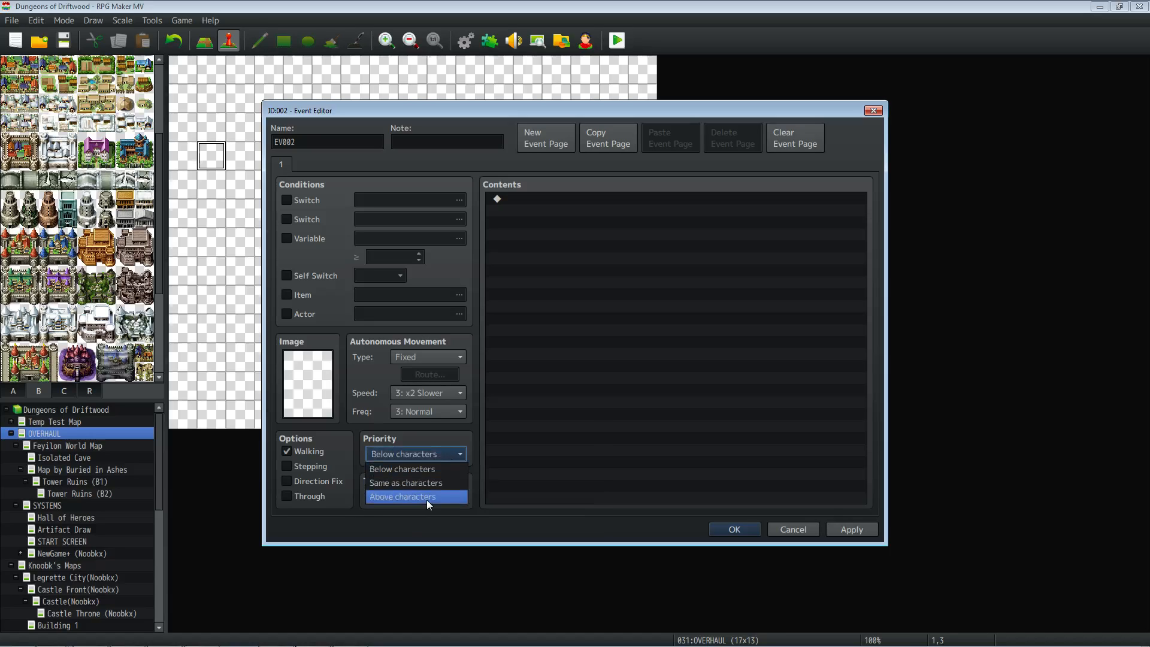
left_click(414, 453)
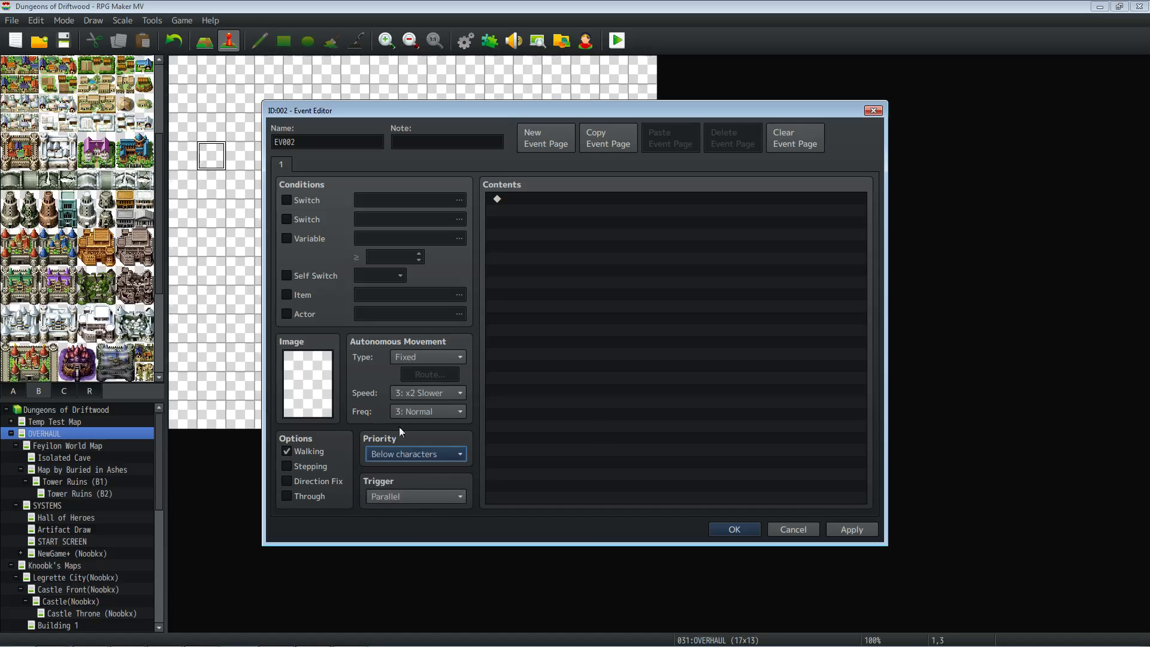
mouse_move(310, 380)
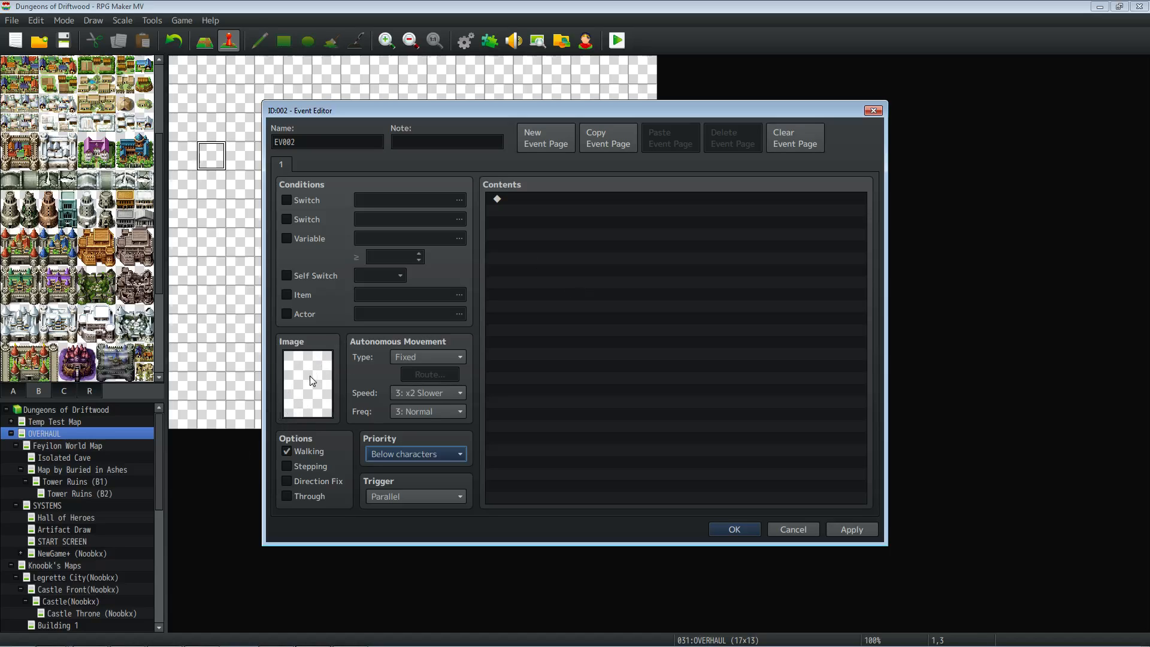
mouse_move(314, 377)
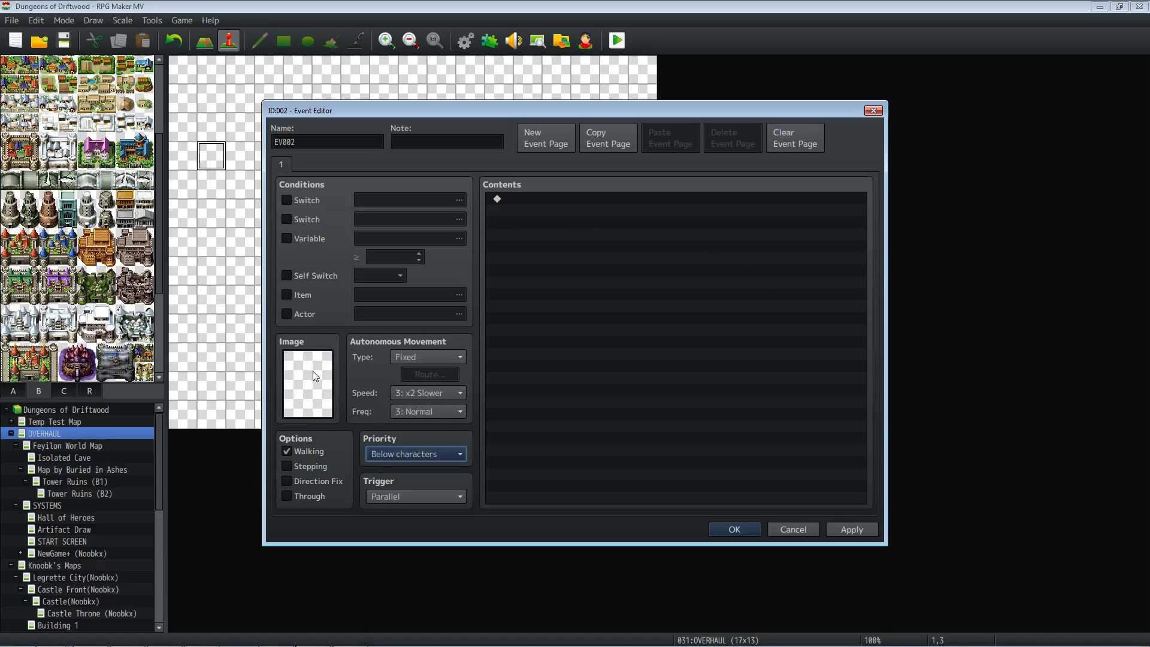
mouse_move(325, 368)
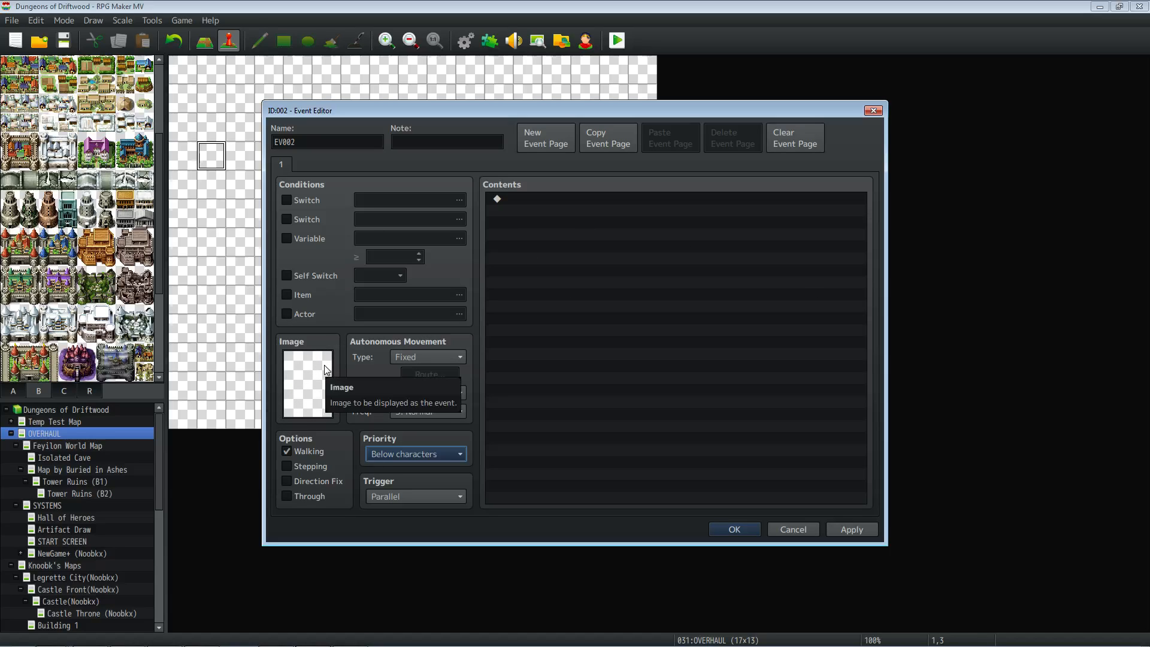
right_click(675, 199)
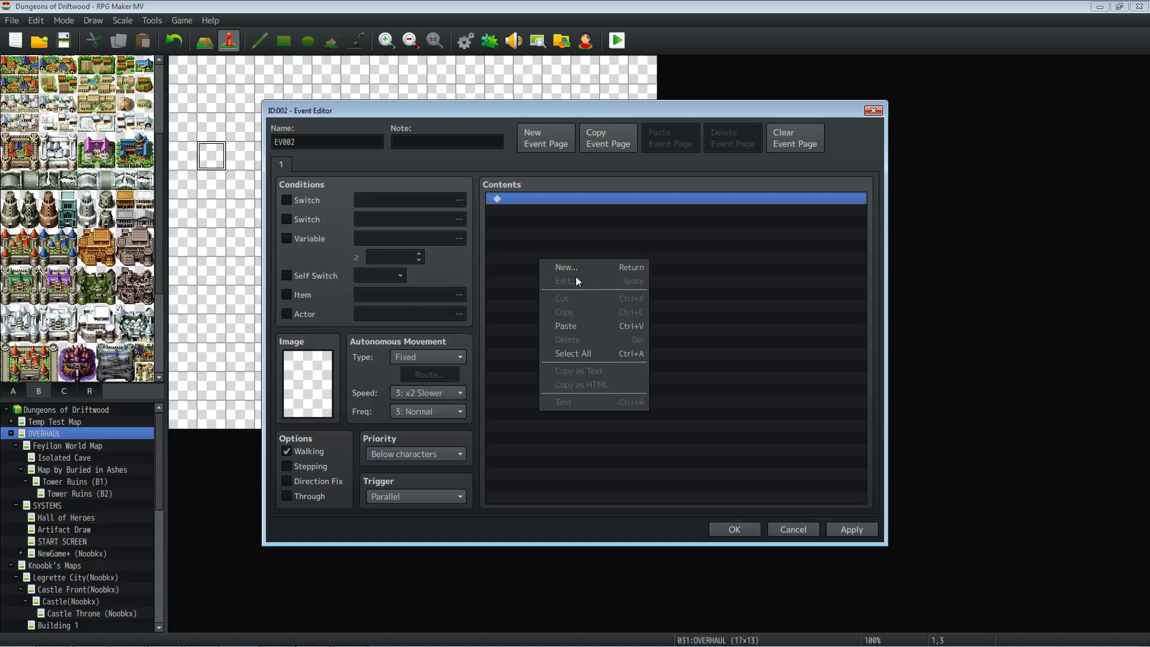
Step: Paste the TouchInput.isReleased() branch into EV002 and add Erase Picture #20 inside it
left_click(591, 250)
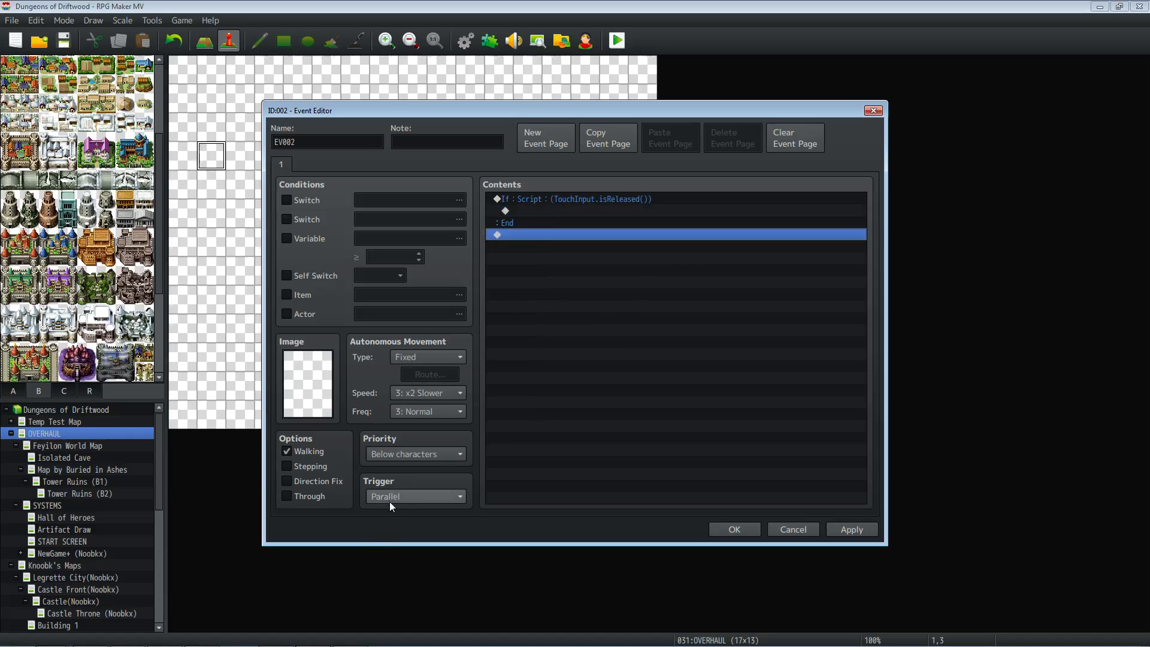
left_click(580, 199)
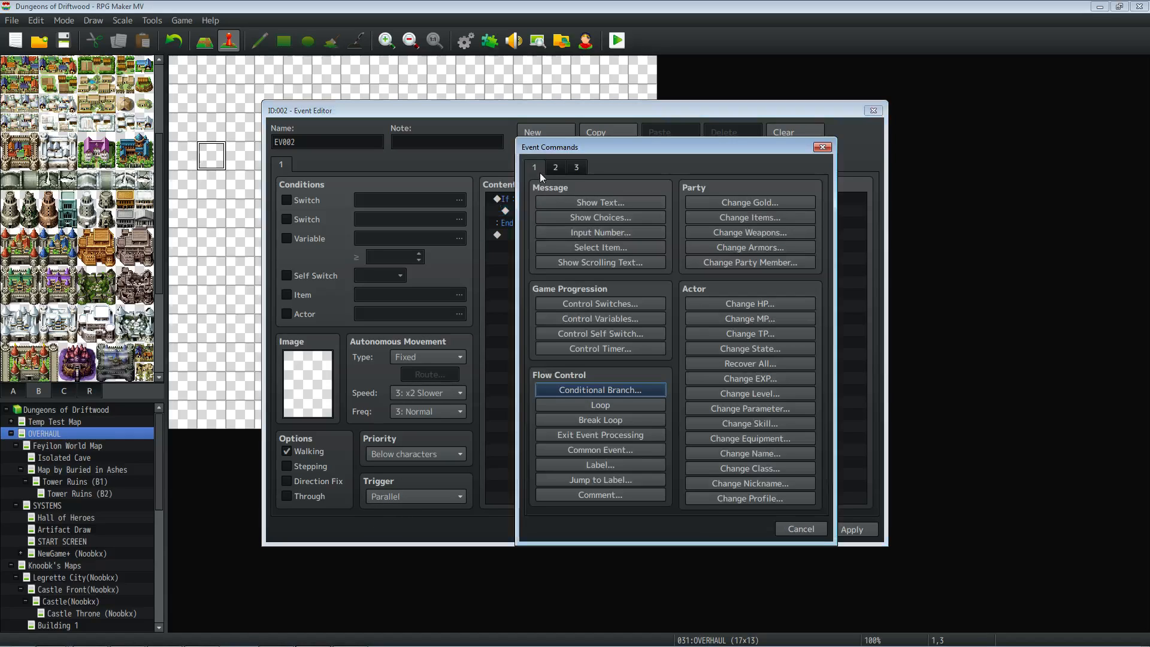
left_click(555, 168)
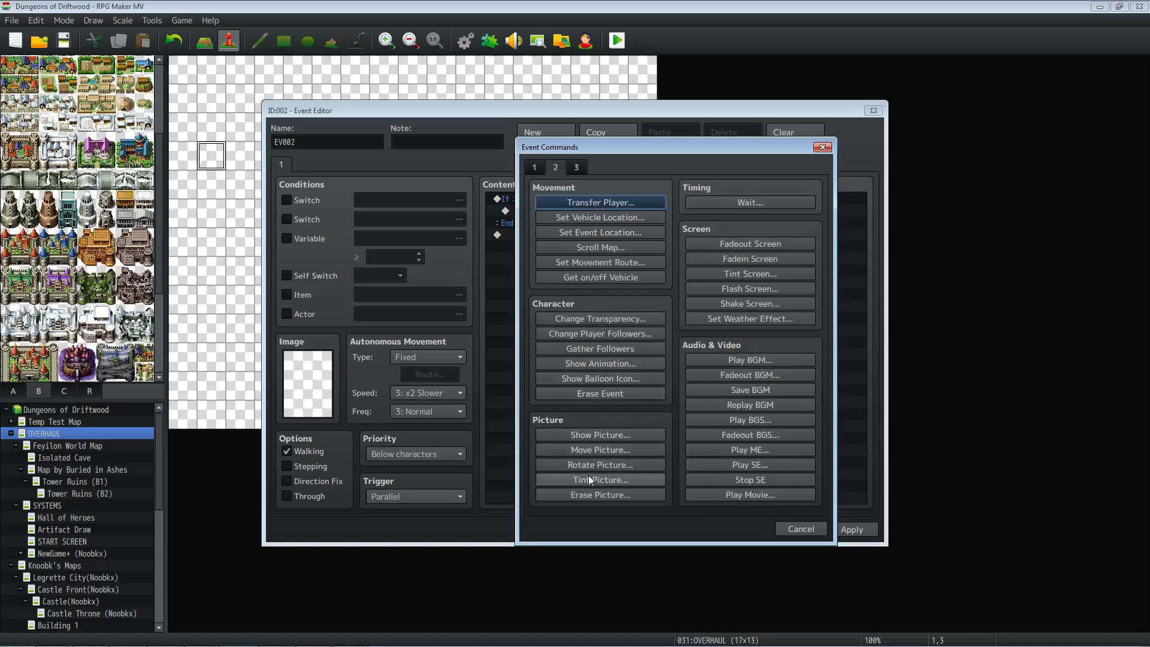
left_click(599, 495)
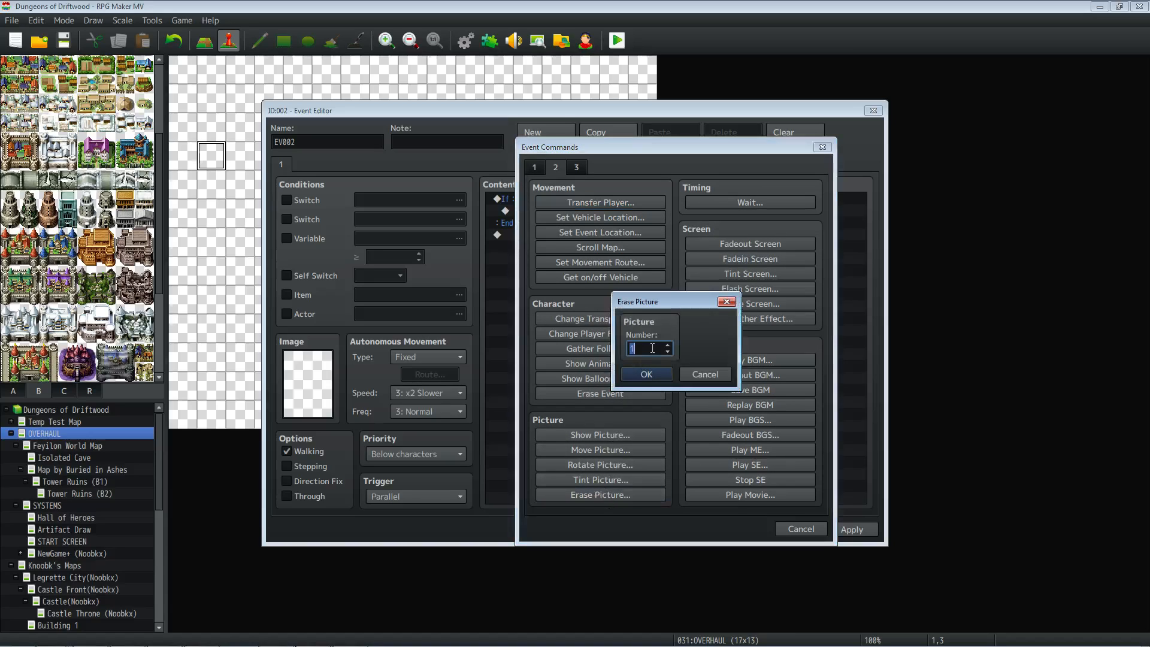
type("20")
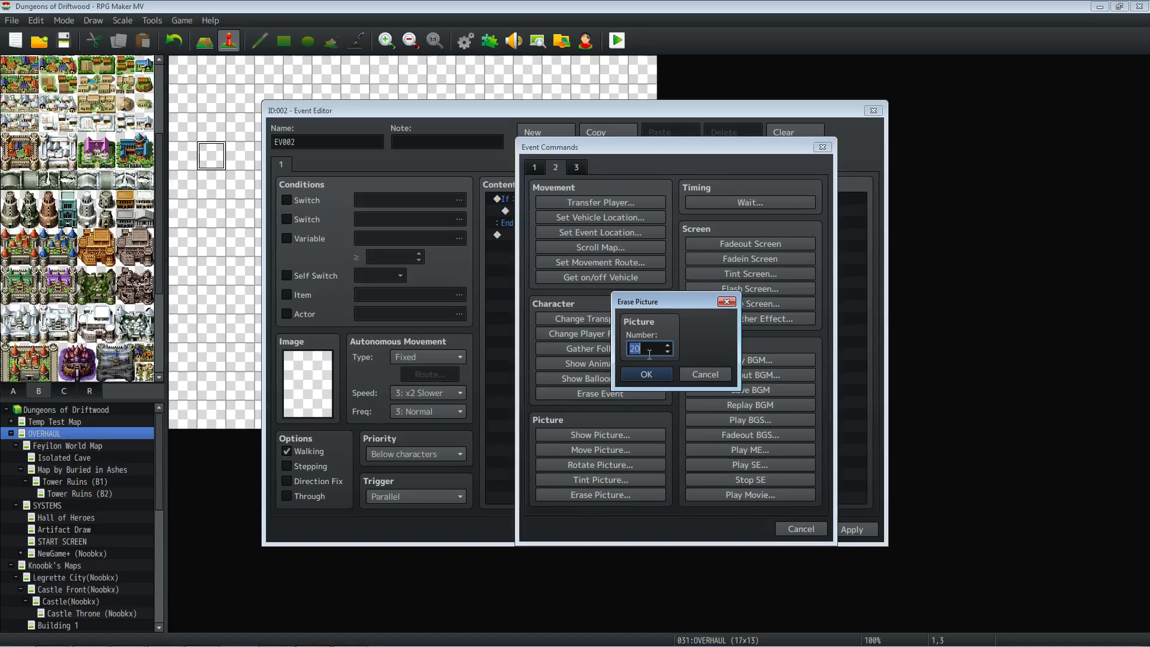
left_click(645, 374)
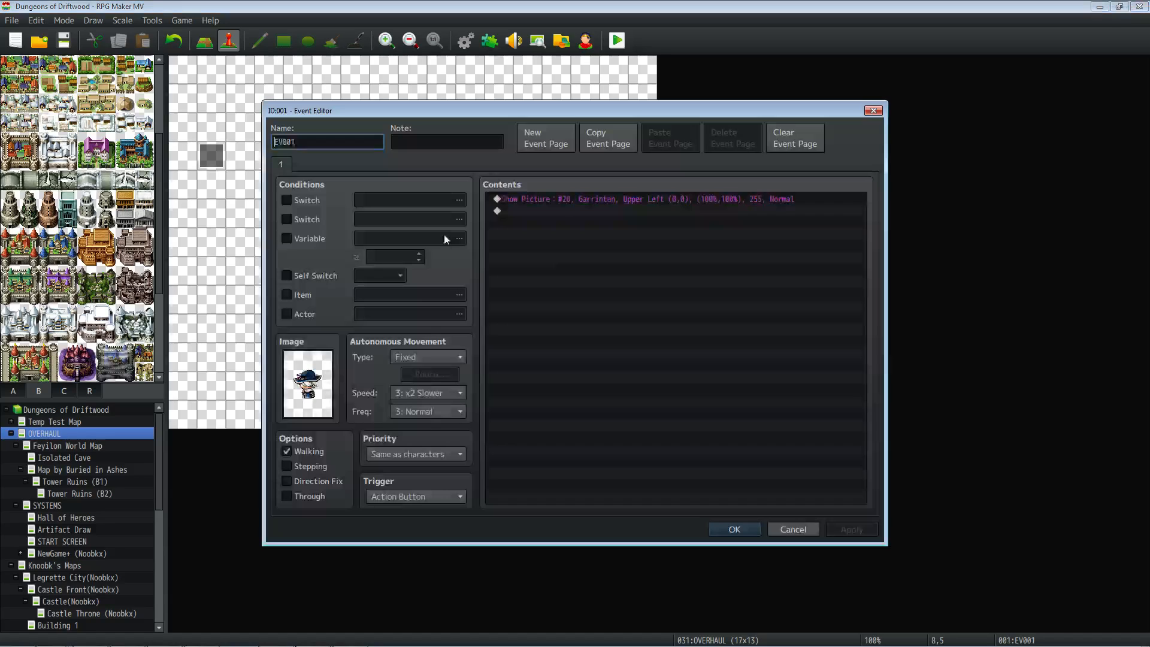
left_click(733, 528)
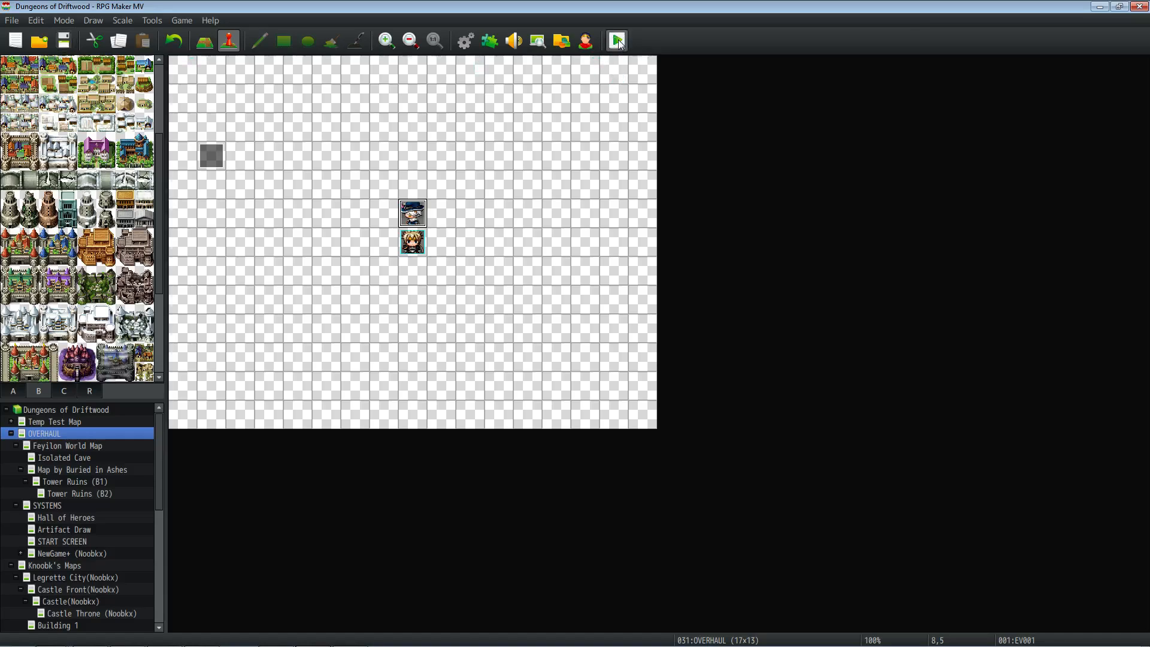
Step: Start a playtest showing the Garrintan portrait beside the player
left_click(616, 41)
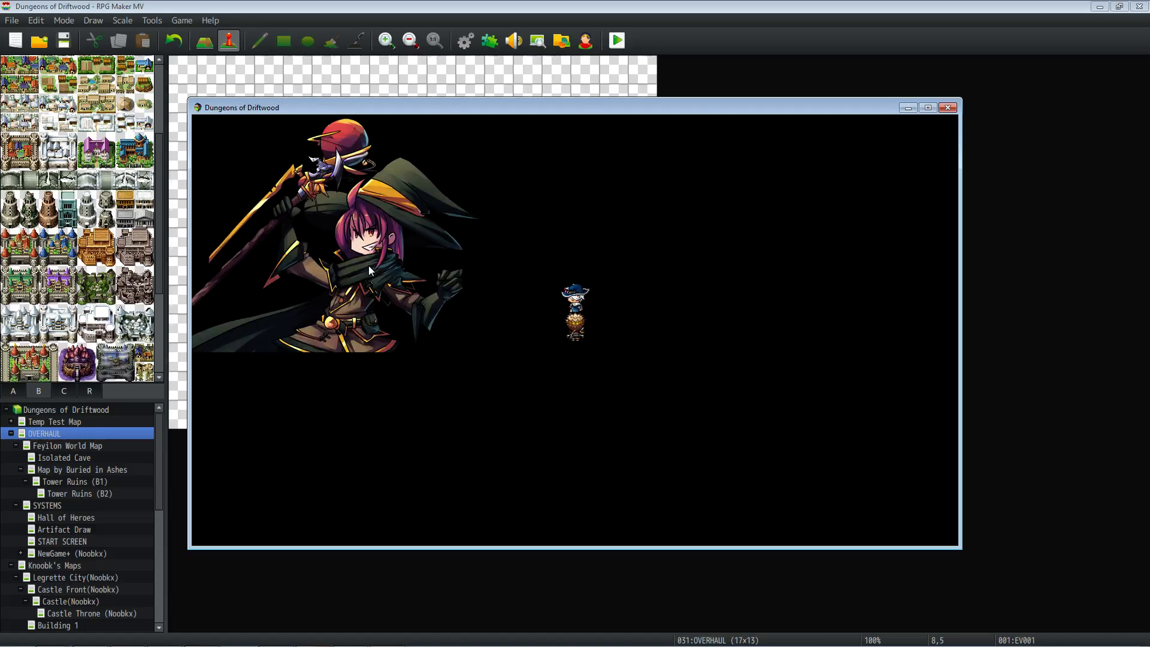
mouse_move(519, 249)
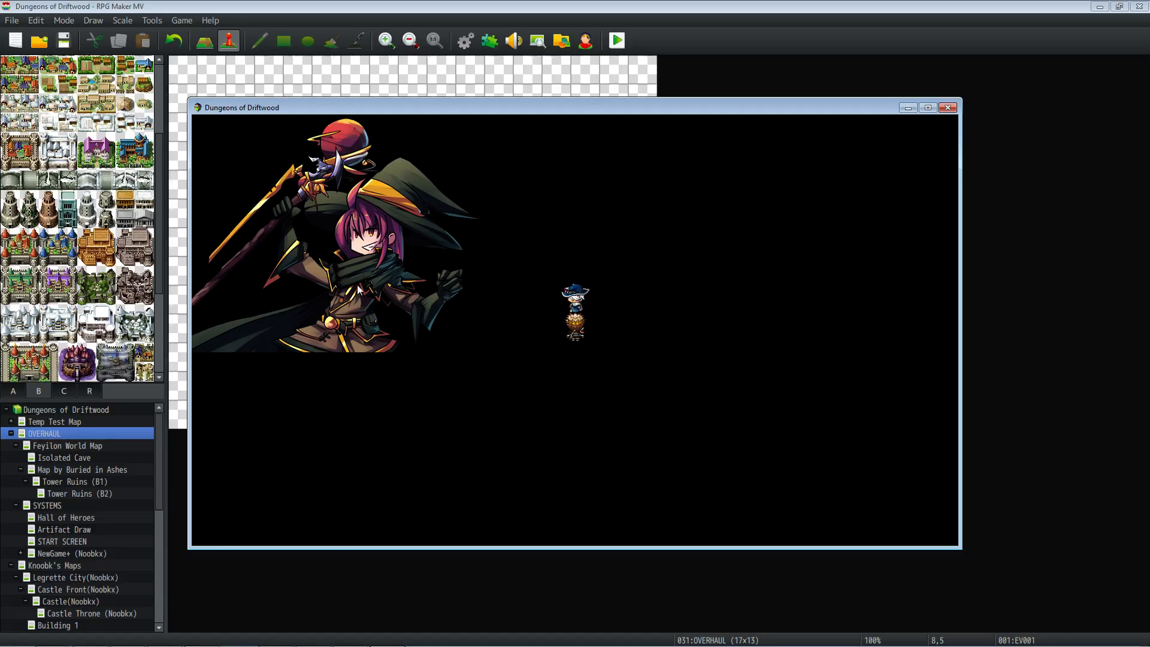
Step: Review EV002's TouchInput.isReleased() script condition in the Conditional Branch dialog and confirm it unchanged
left_click(947, 107)
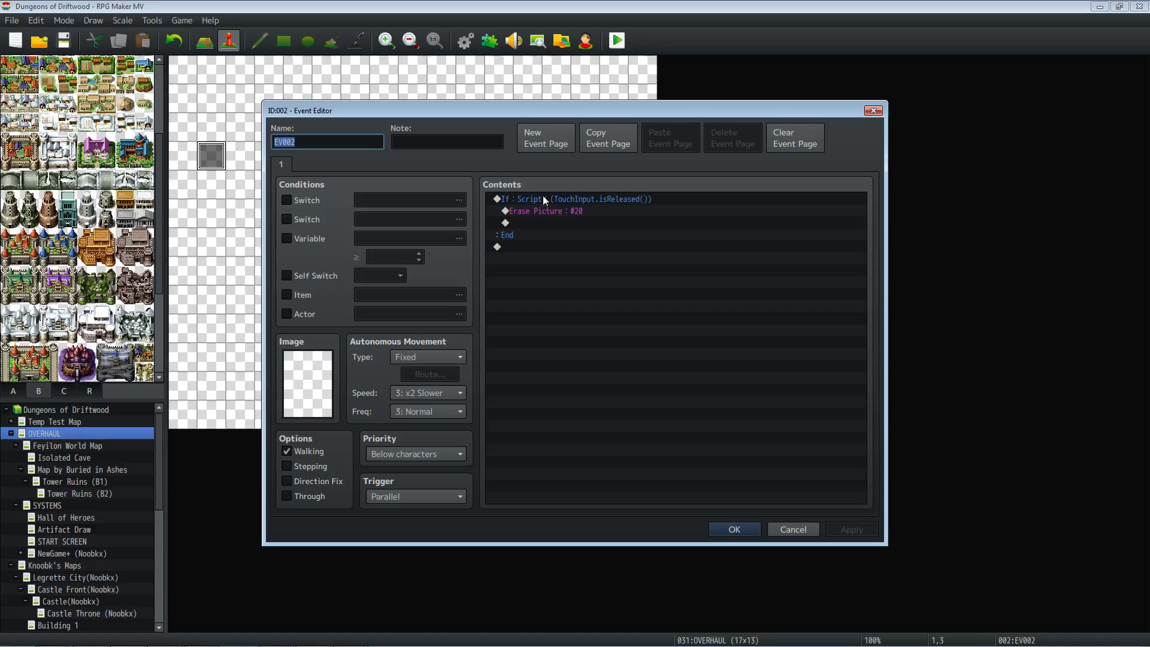
mouse_move(532, 198)
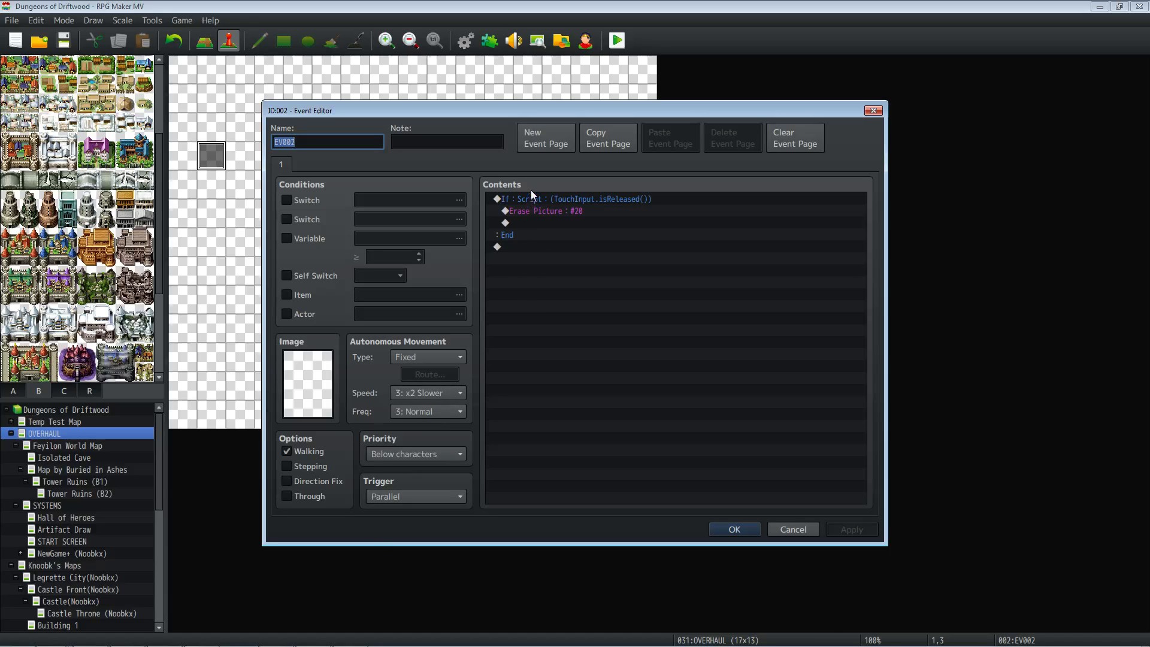
double_click(576, 199)
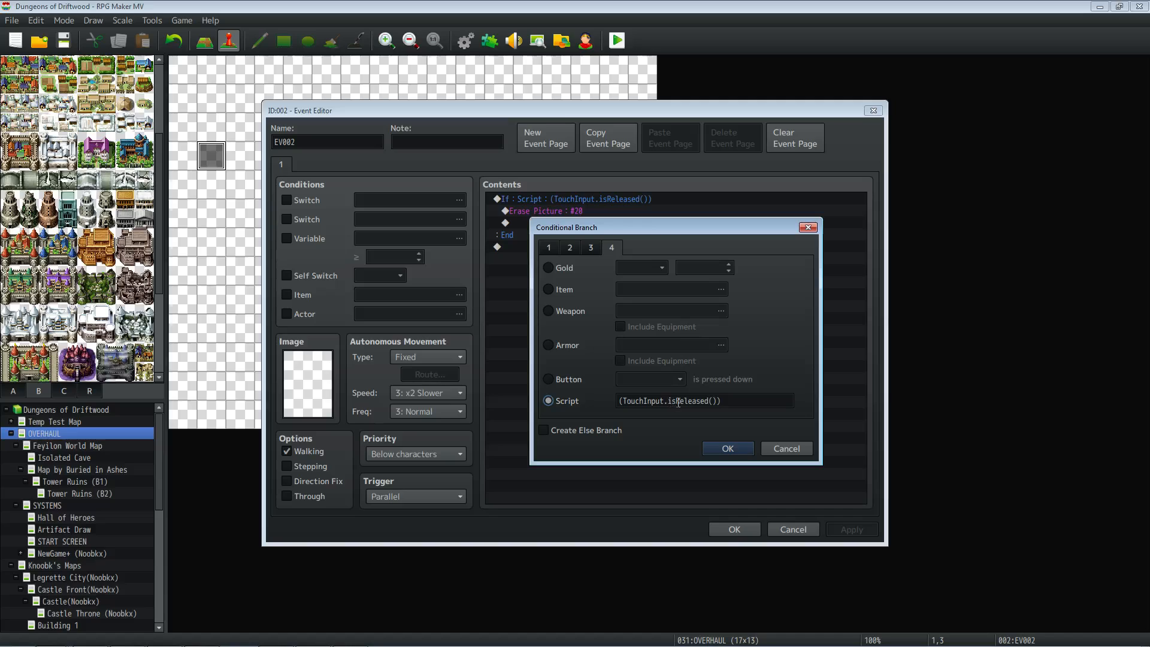
mouse_move(648, 418)
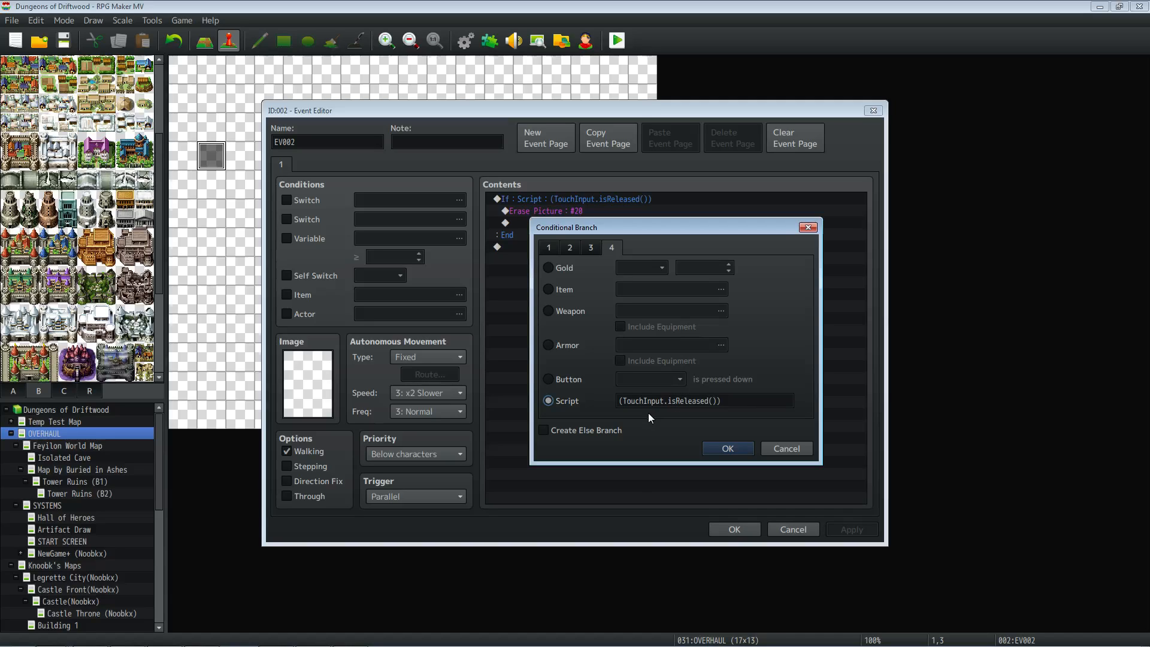
left_click(704, 400)
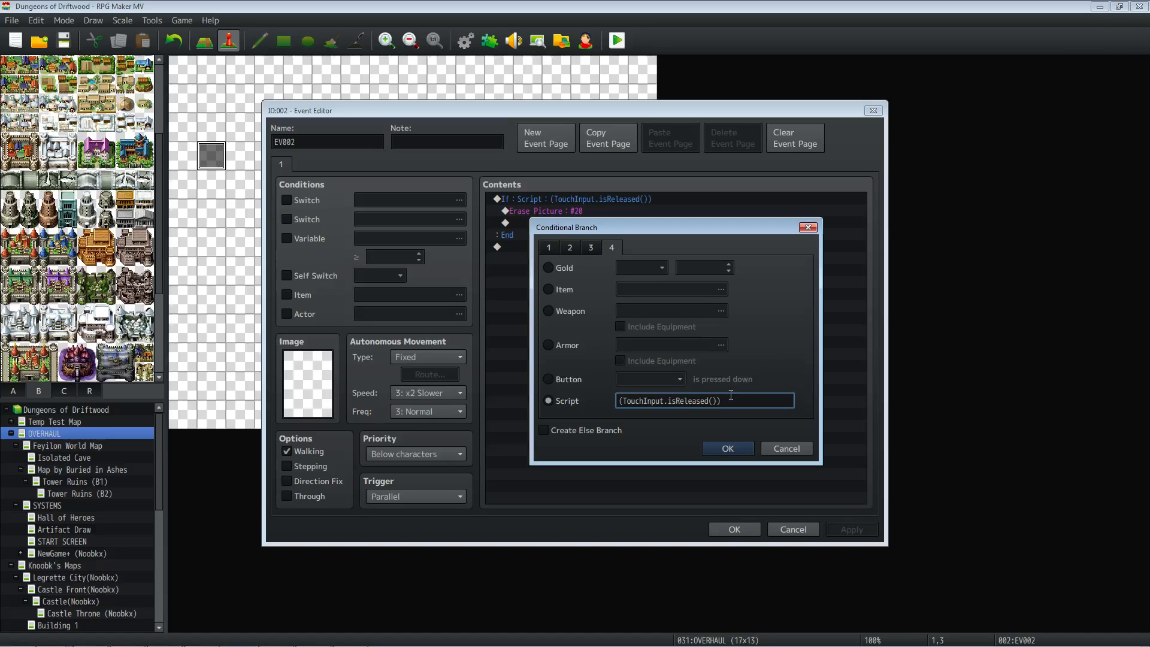
double_click(711, 400)
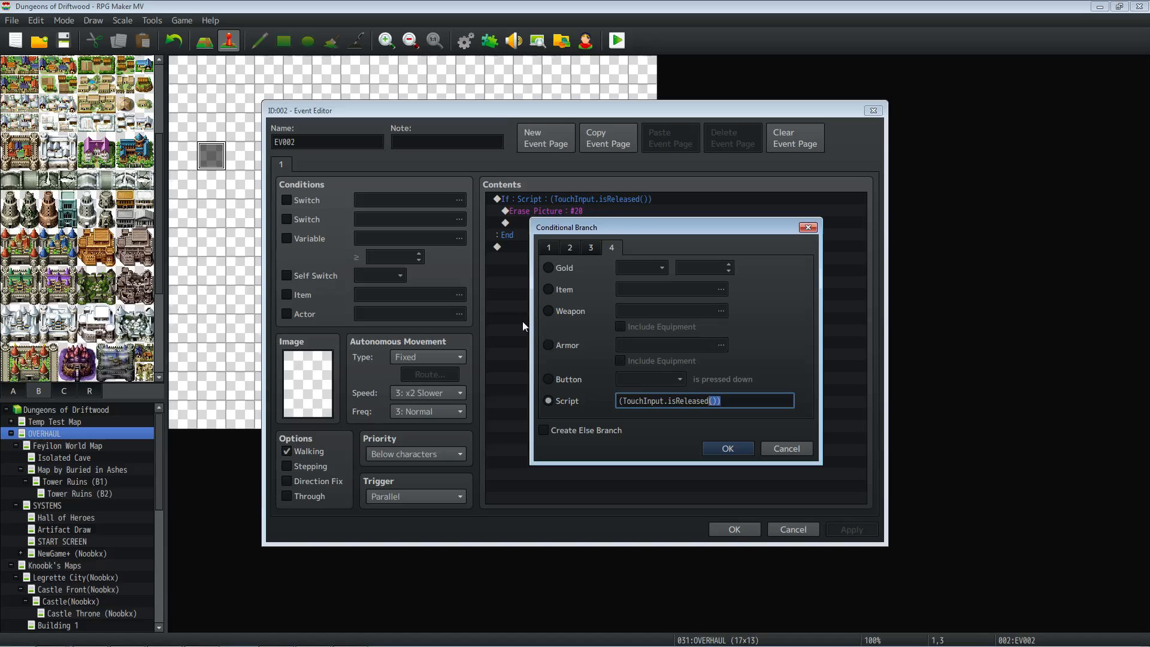
mouse_move(751, 420)
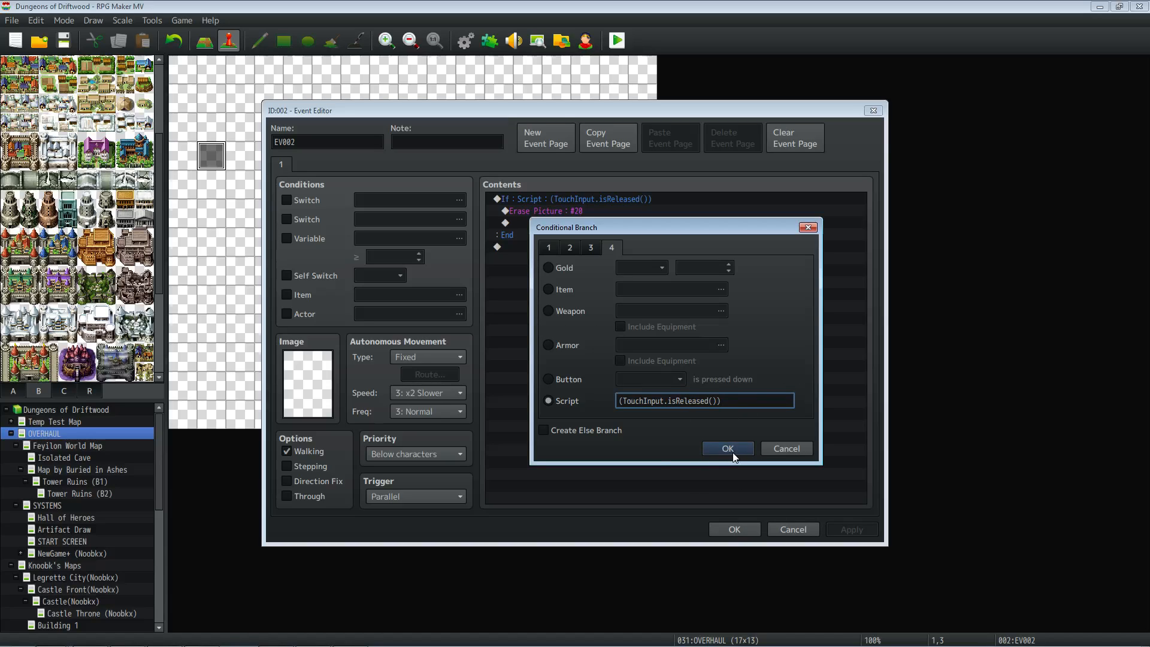
left_click(727, 448)
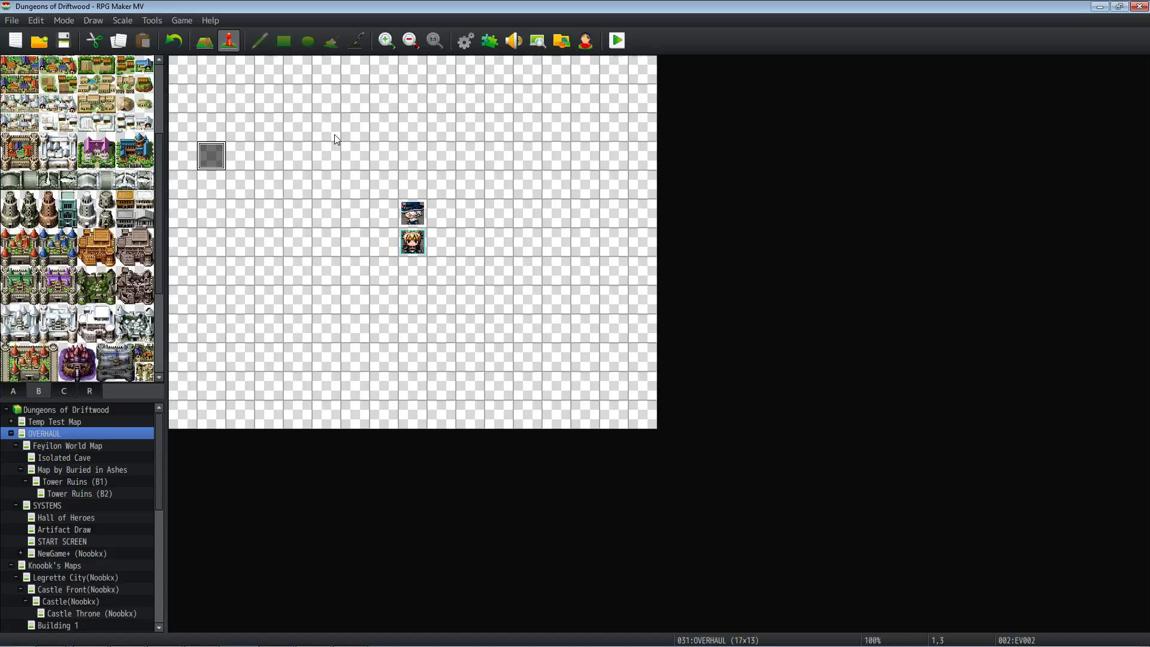
mouse_move(346, 141)
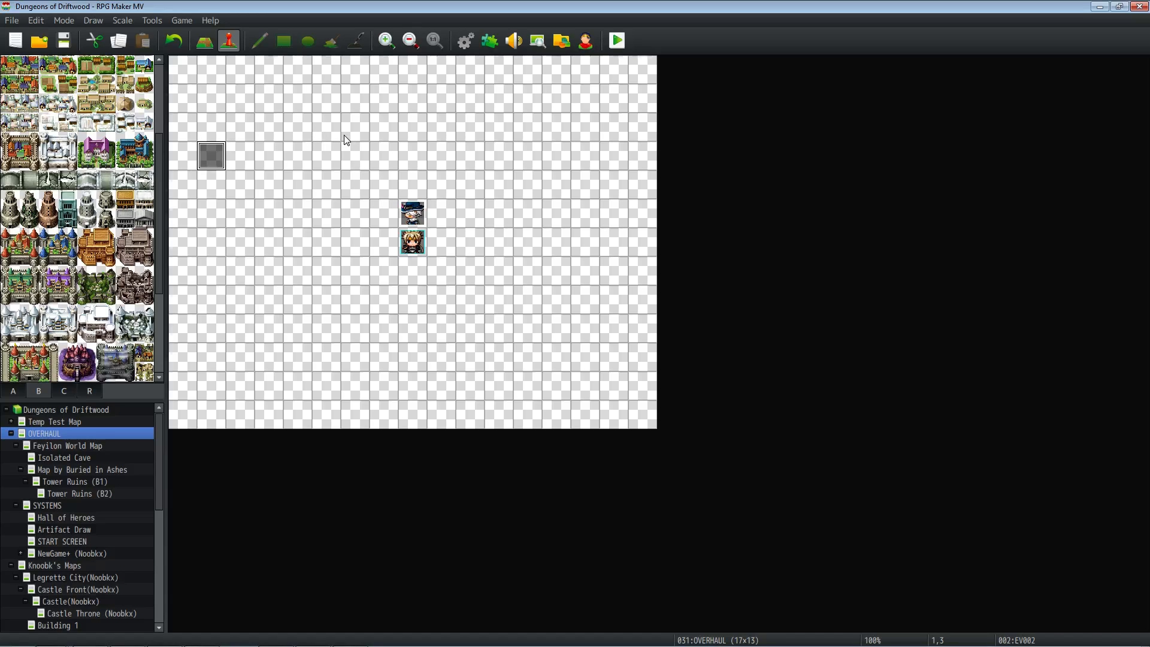